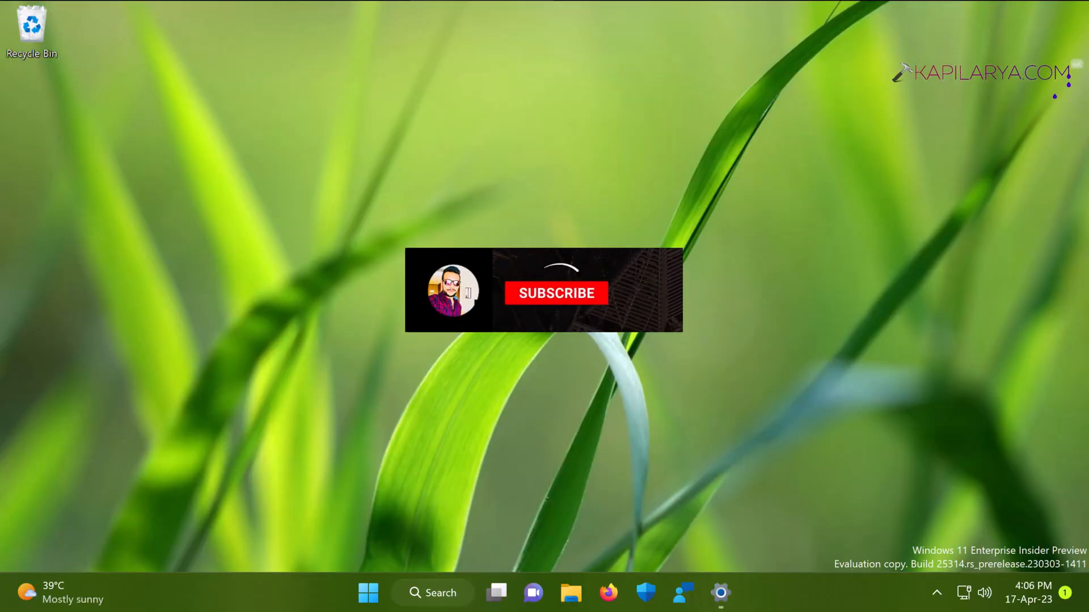
Step: Search Windows for 'cmd' to bring up Command Prompt as the best match
click(556, 292)
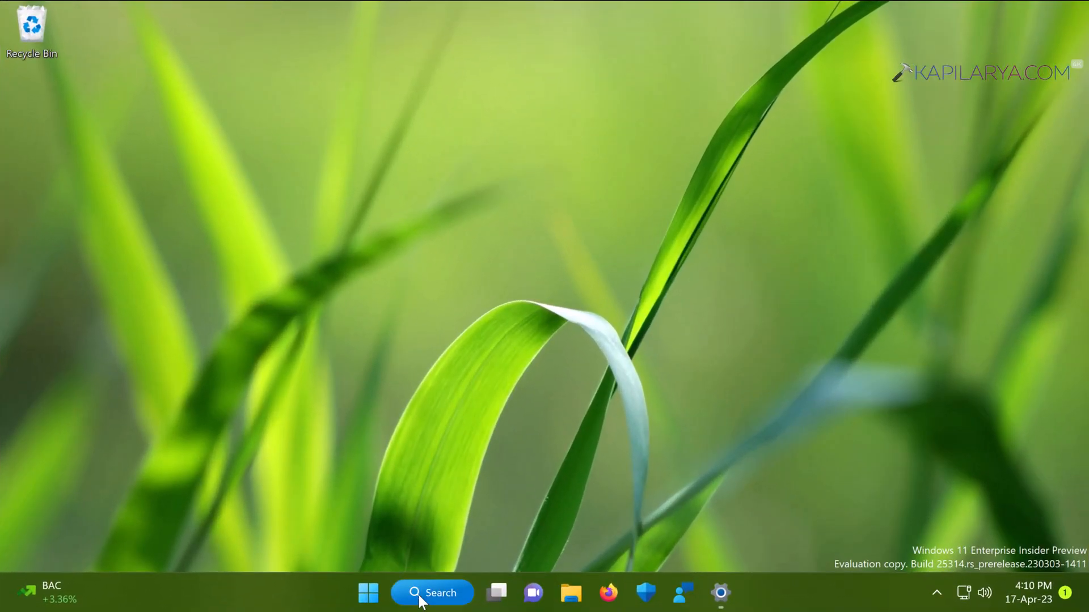
click(432, 593)
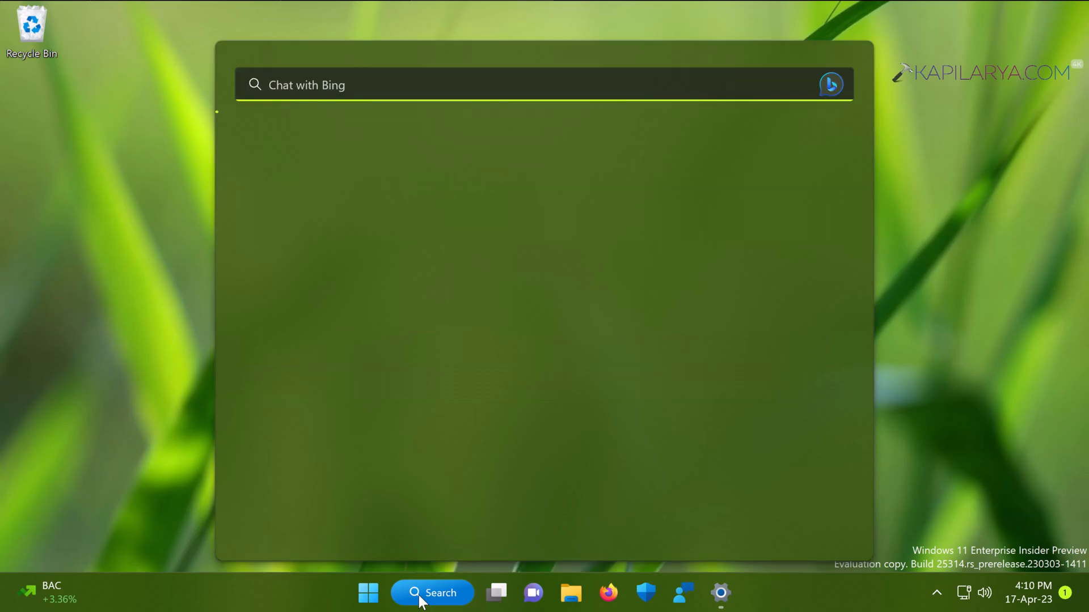
text(cm)
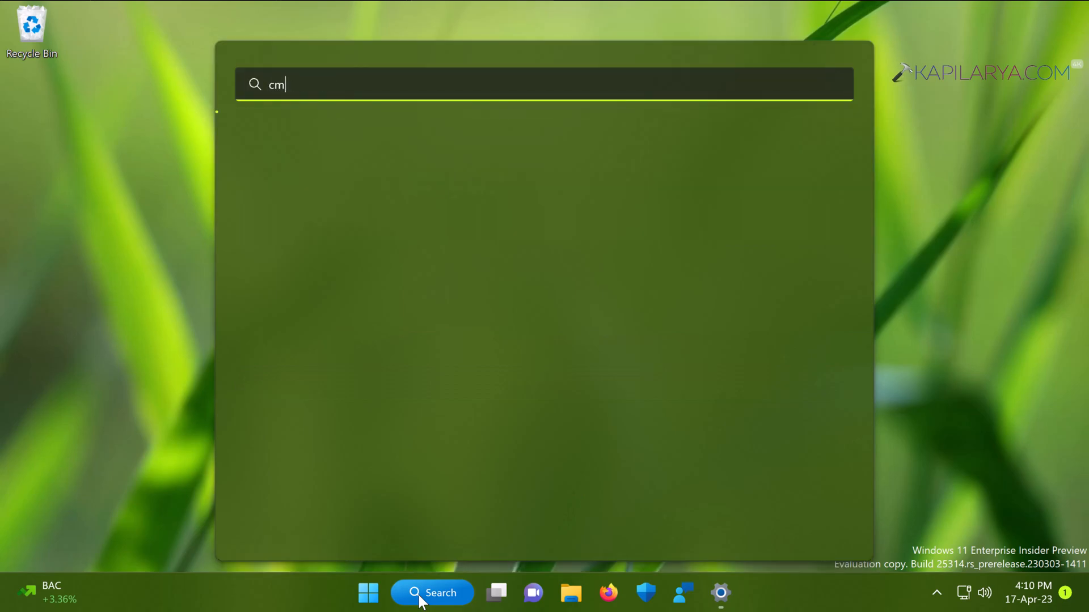
text(d)
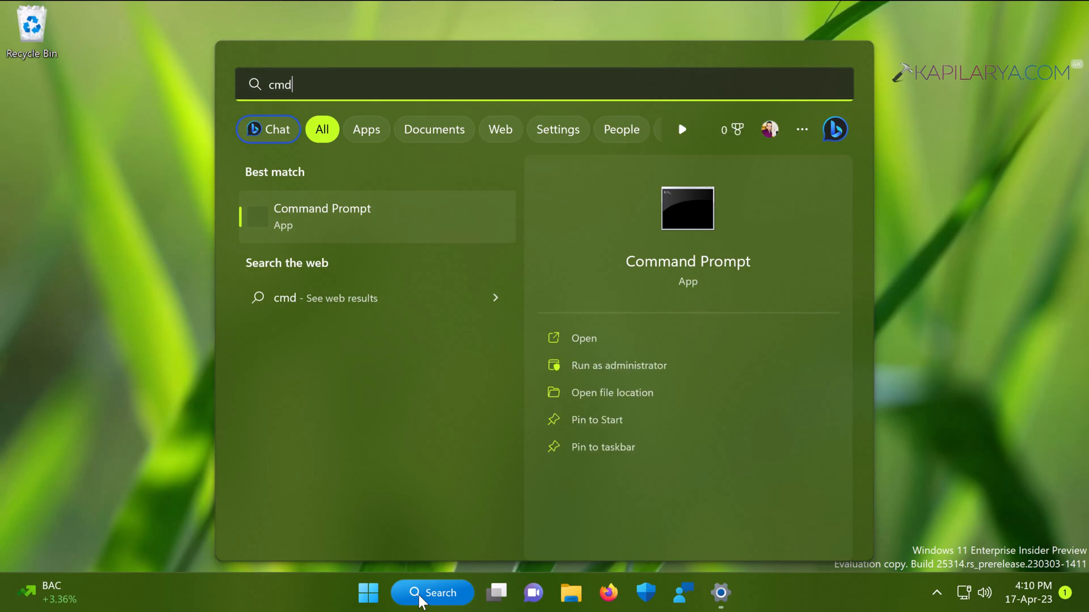
mouse_move(665, 373)
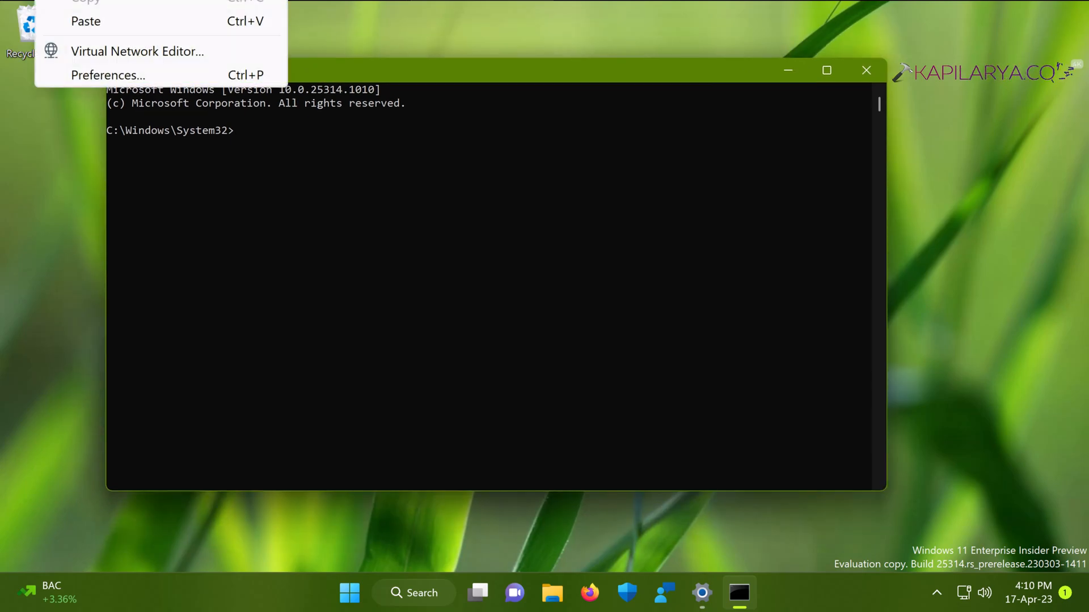
Step: Run 'net user Visitor /add' to create the Visitor account
text(net user Visitor /add)
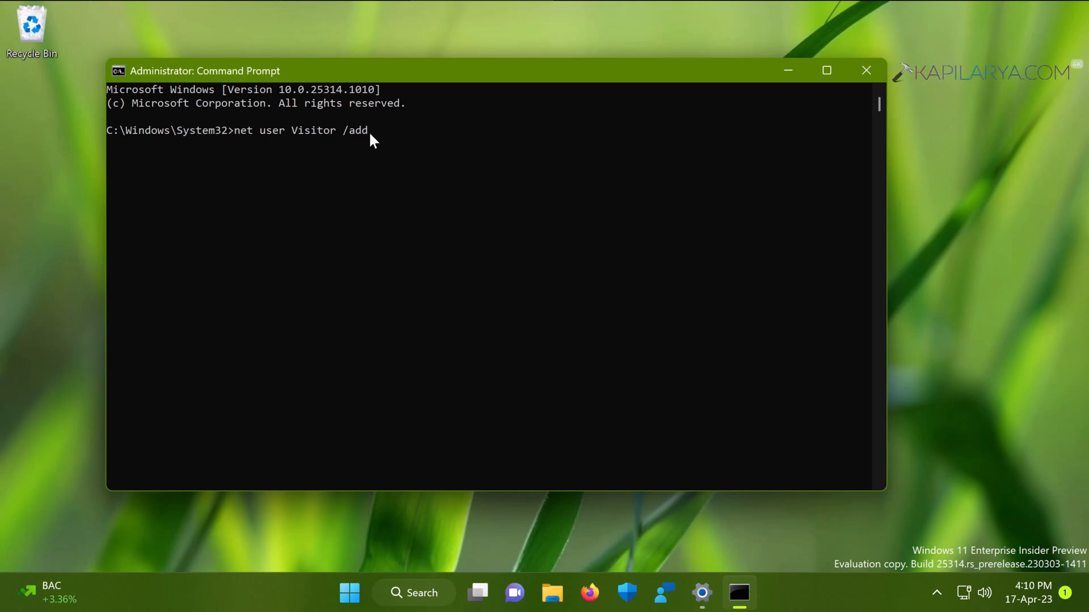
key(Enter)
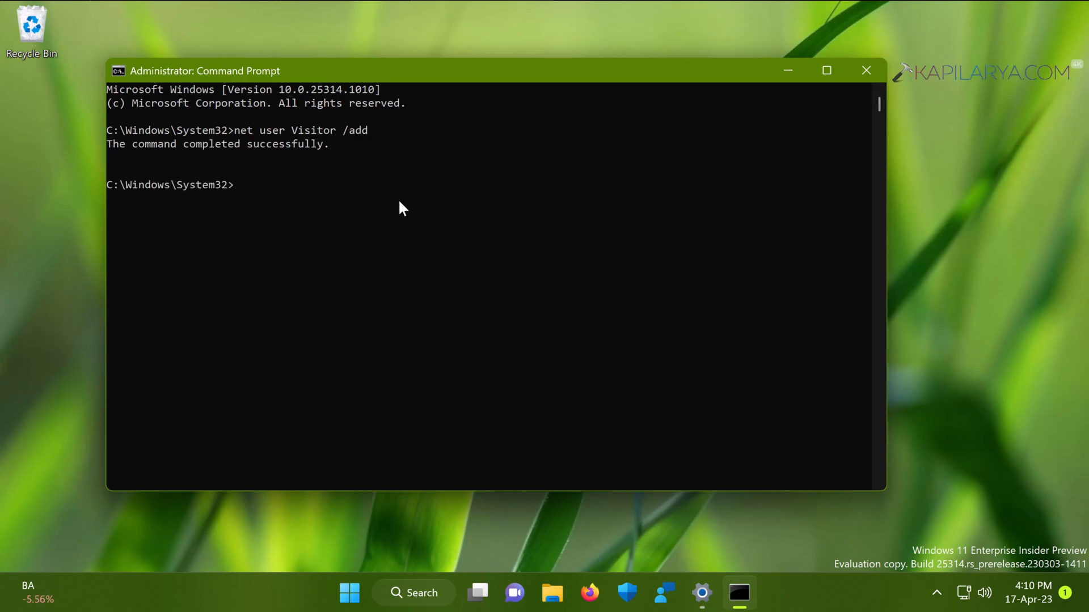
mouse_move(291, 219)
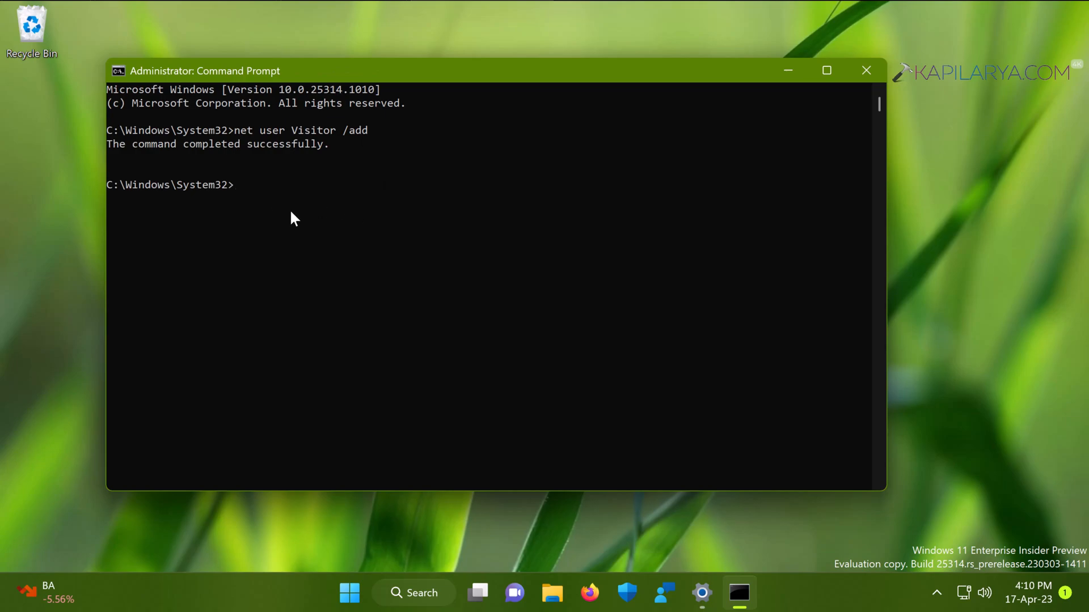
mouse_move(271, 139)
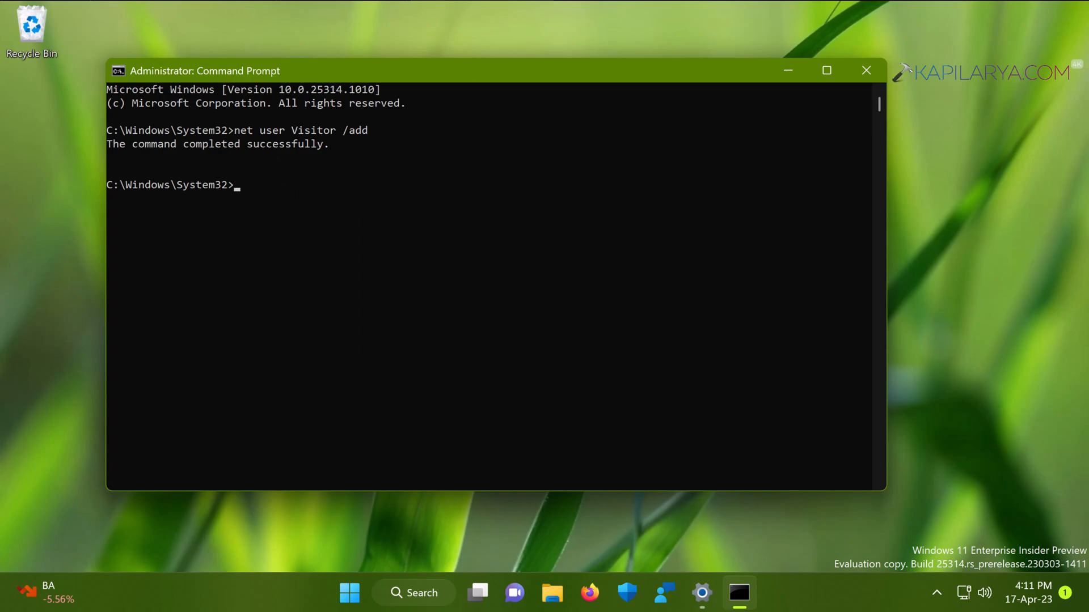
Step: Run the net localgroup commands moving Visitor from Users to Guests
text(net localgroup Users Visitor /delete)
text(net localgroup Guests Visitor /add)
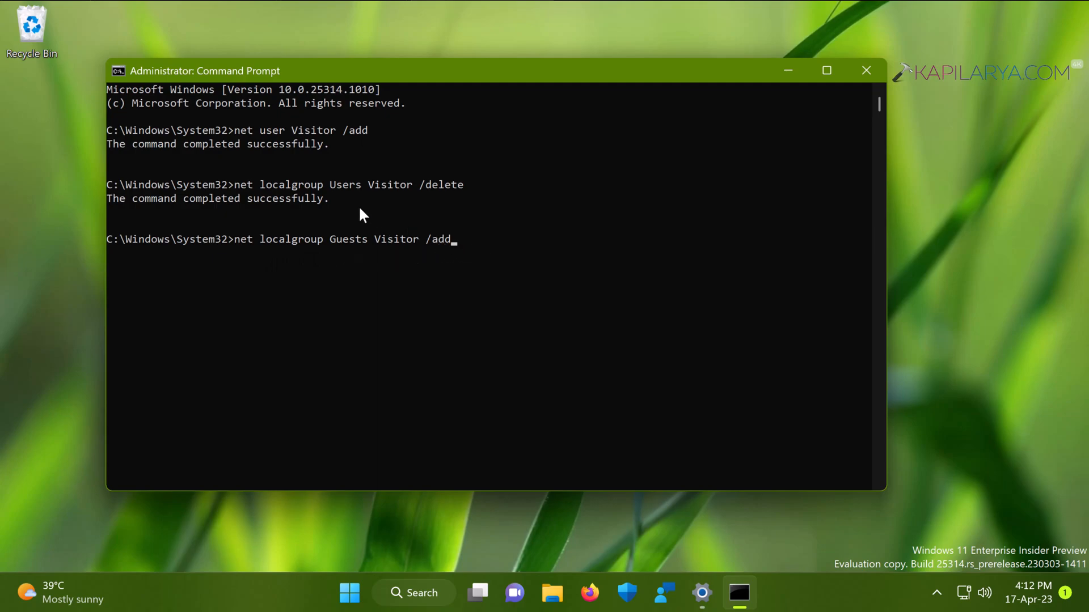
mouse_move(464, 257)
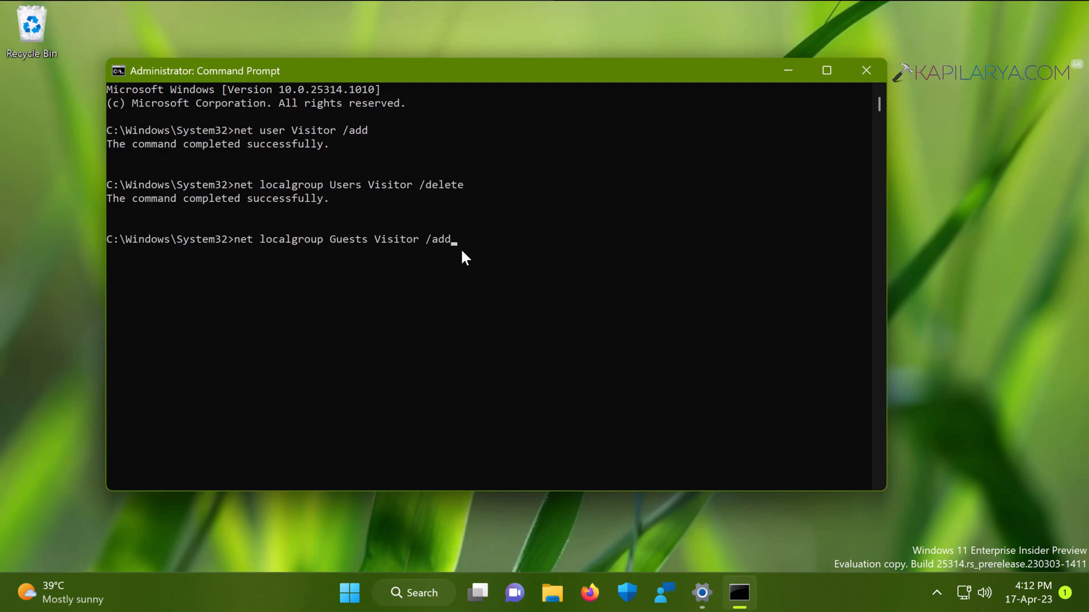
key(enter)
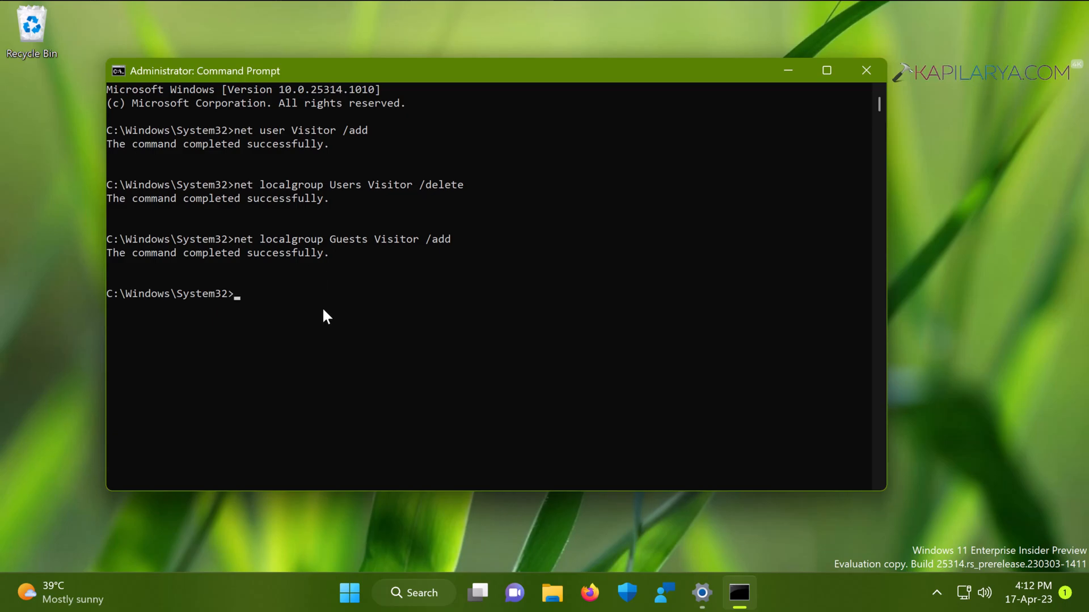
mouse_move(312, 143)
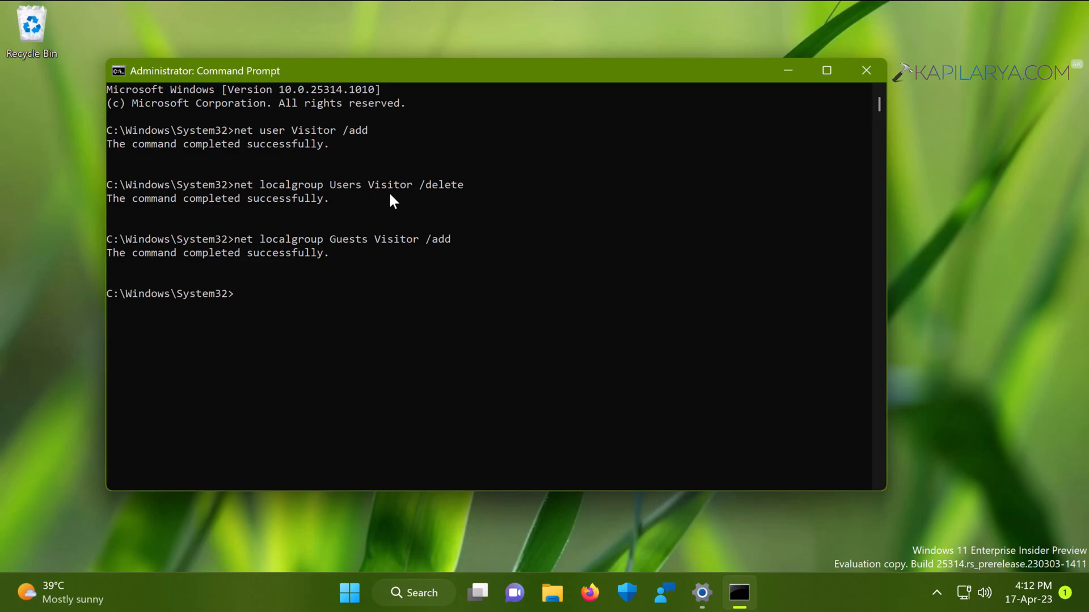
mouse_move(355, 244)
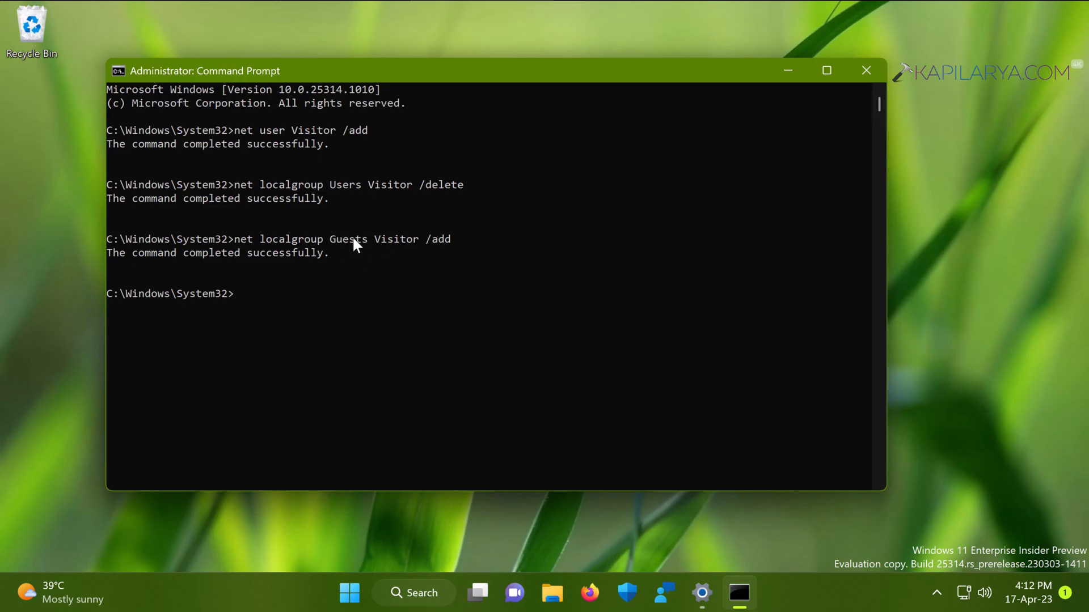
mouse_move(532, 290)
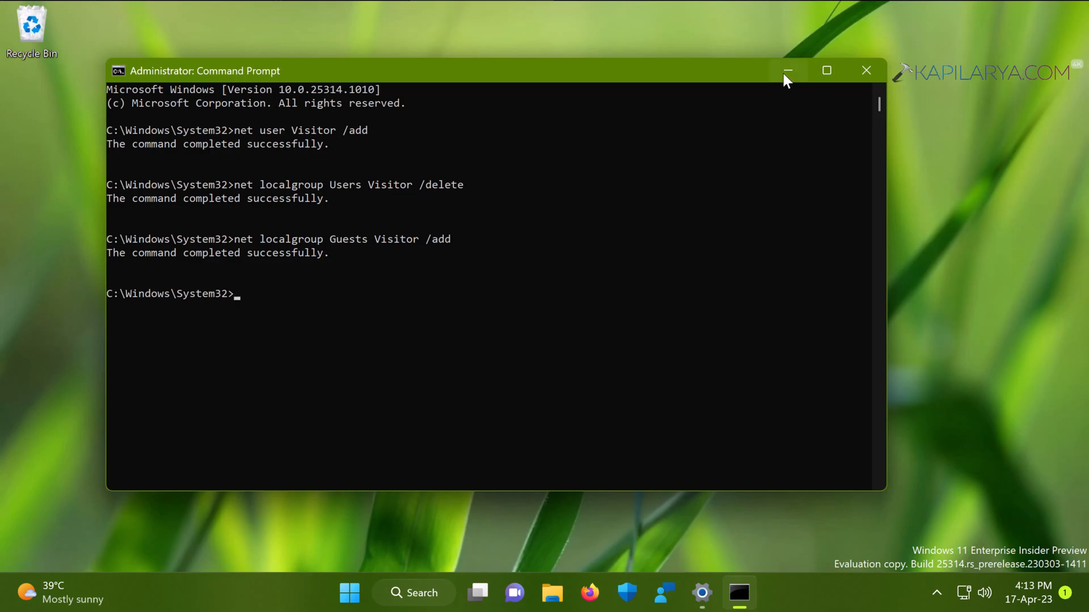
mouse_move(638, 342)
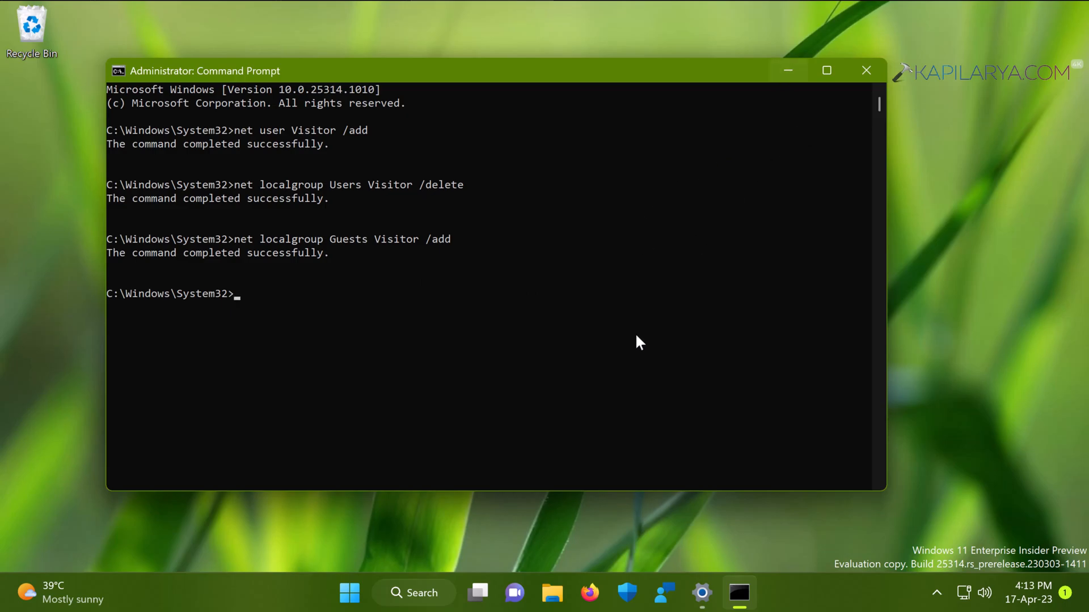
Step: Show Settings > Accounts > Other Users with the Visitor entry expanded
click(866, 71)
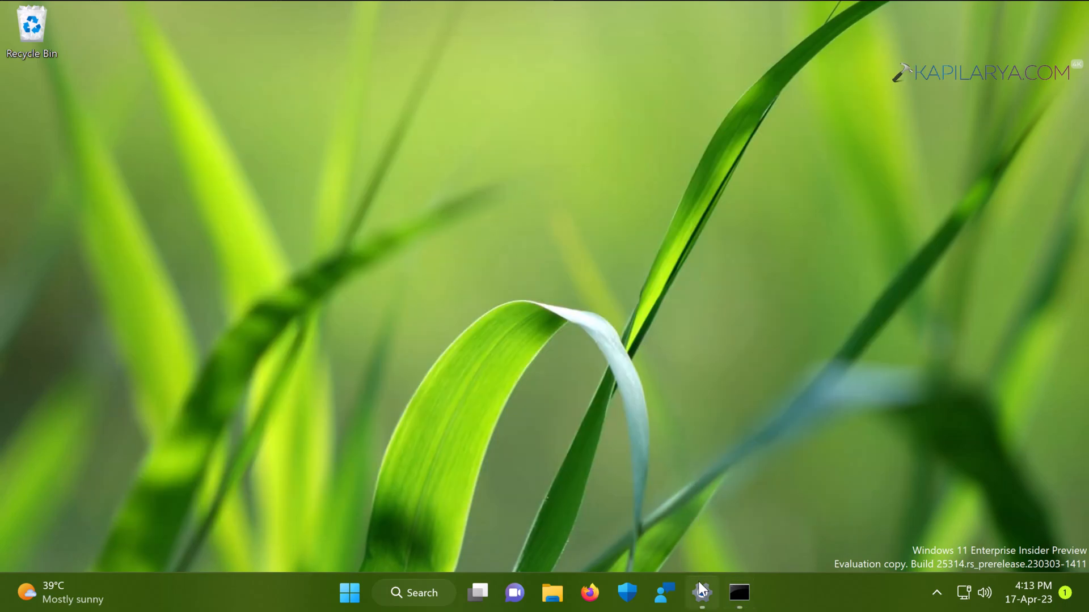
click(701, 594)
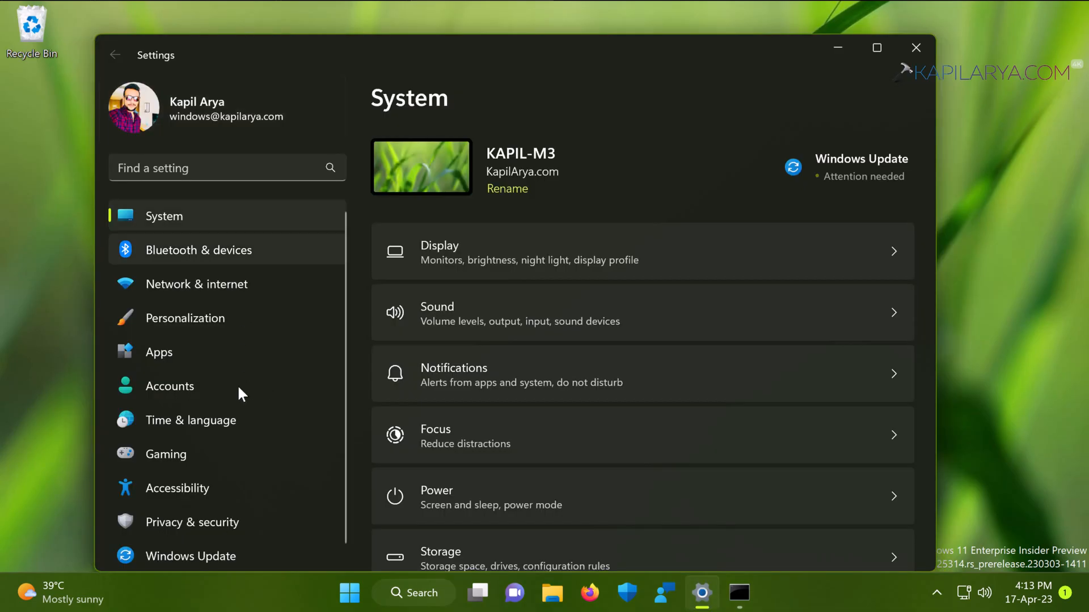
click(169, 386)
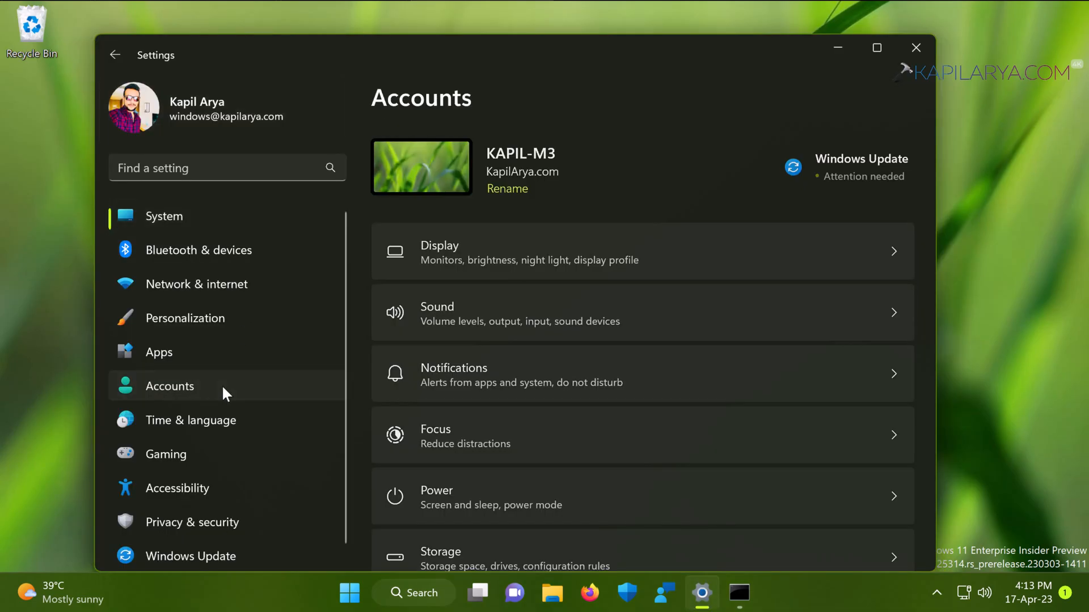
click(169, 386)
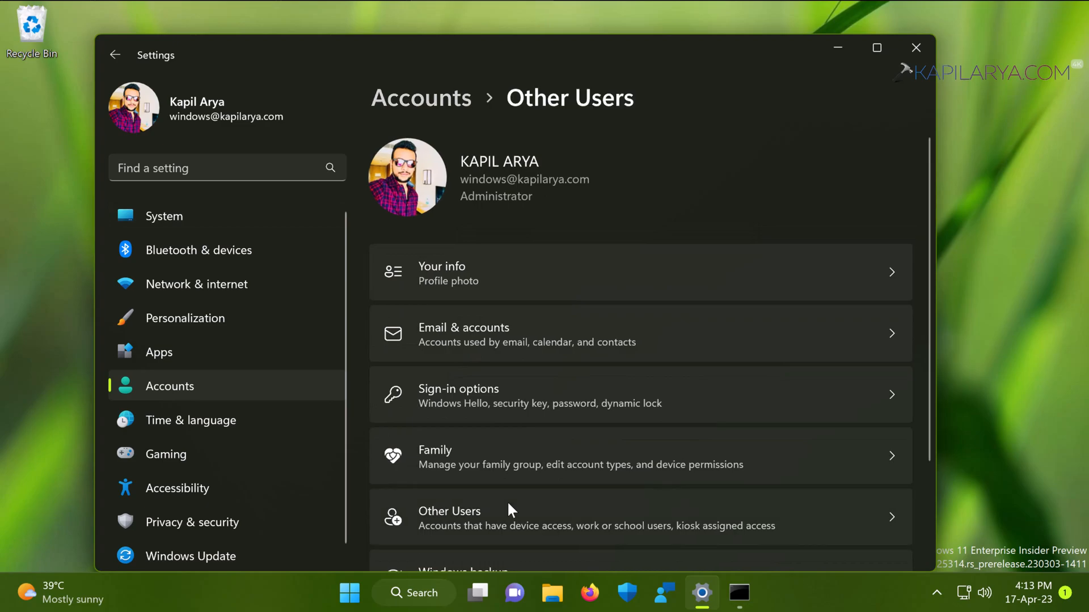
click(449, 517)
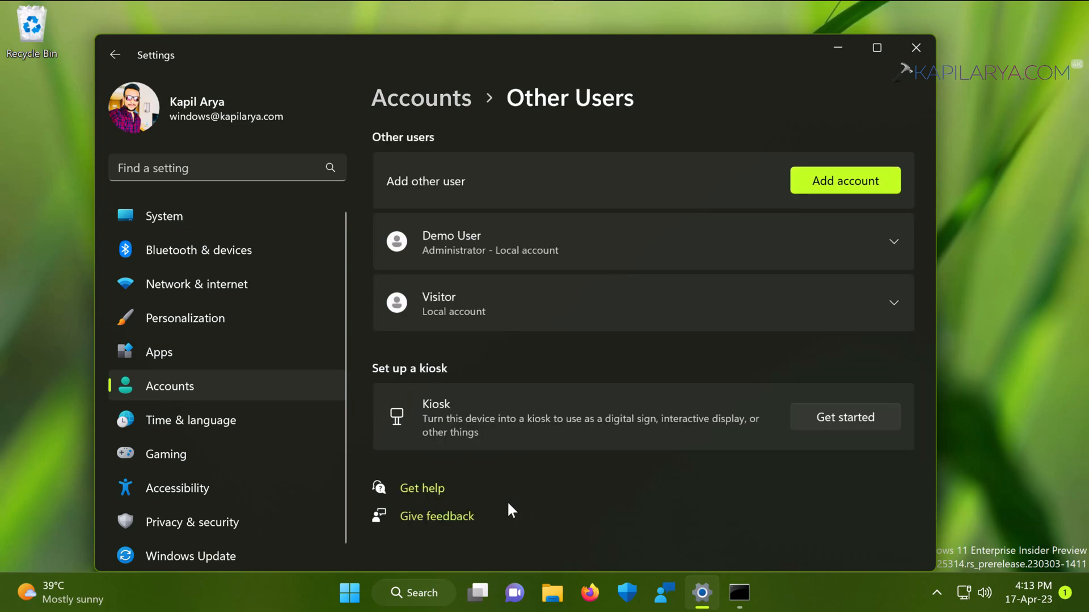
mouse_move(524, 301)
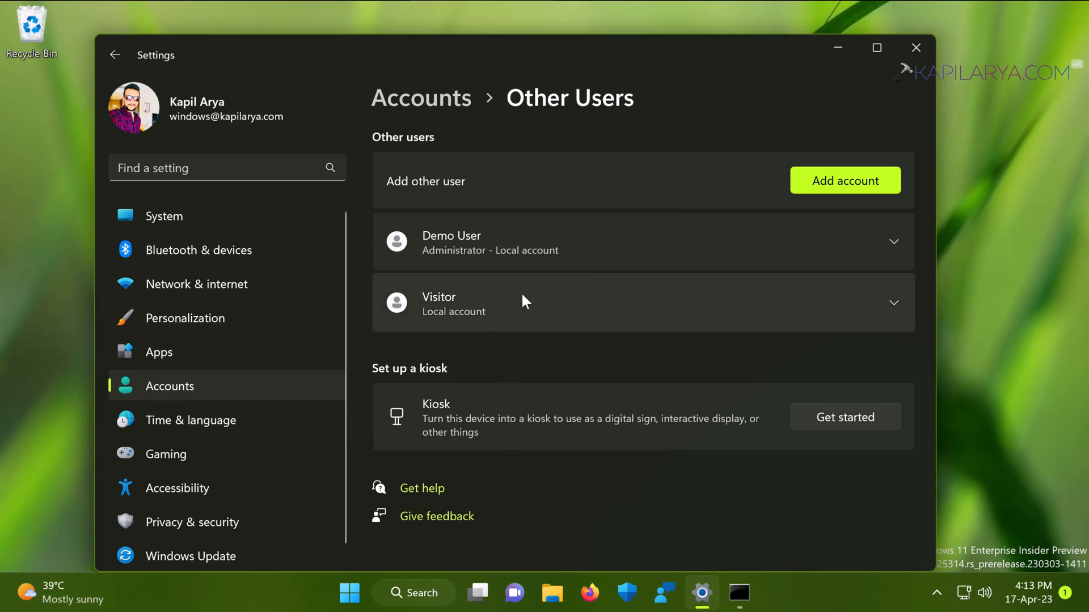
mouse_move(897, 316)
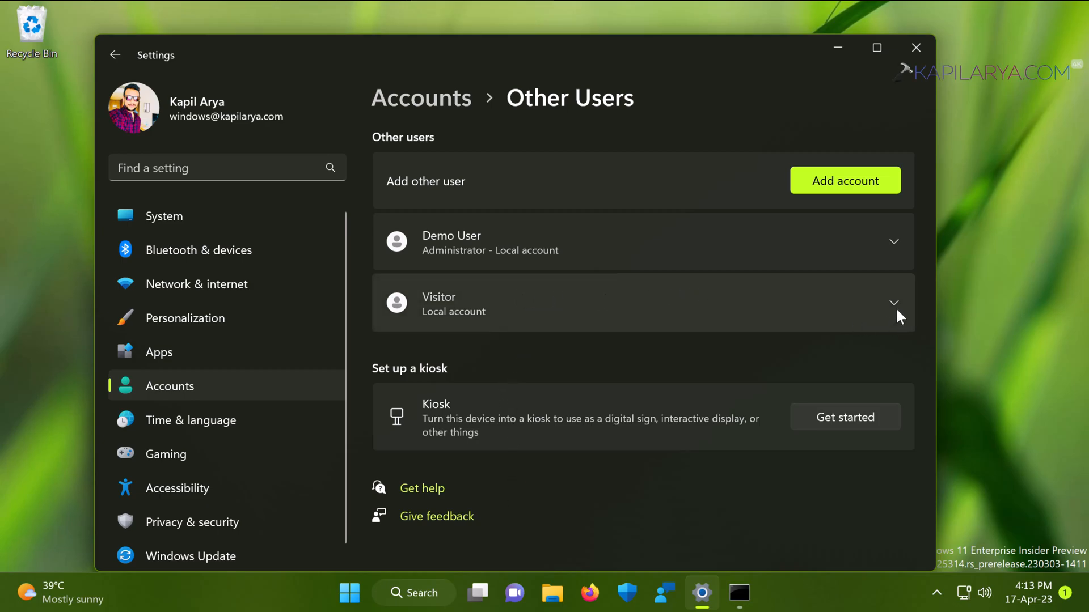
click(895, 303)
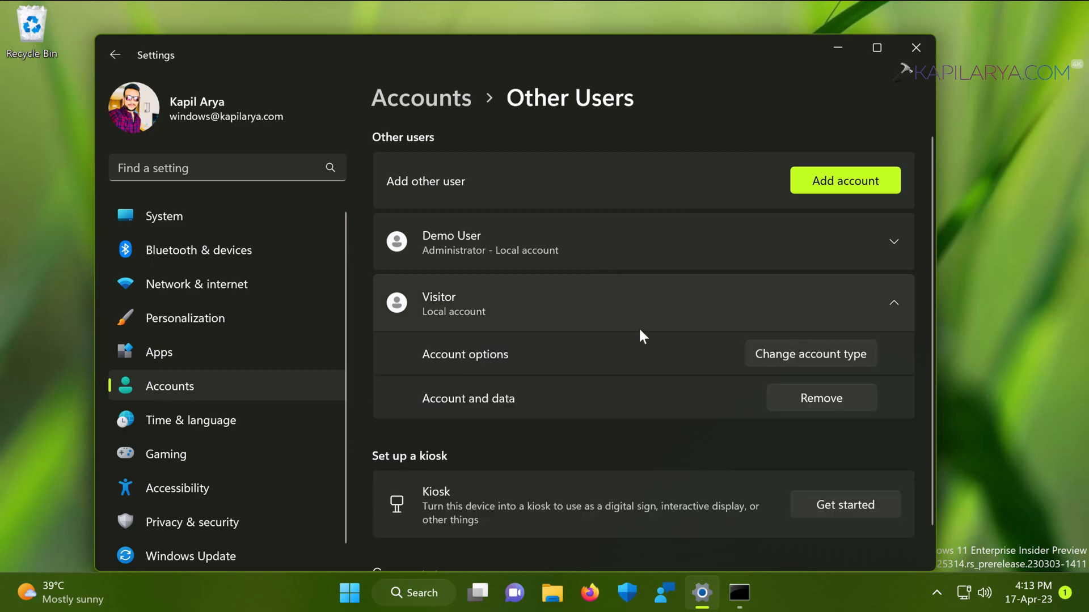
mouse_move(691, 404)
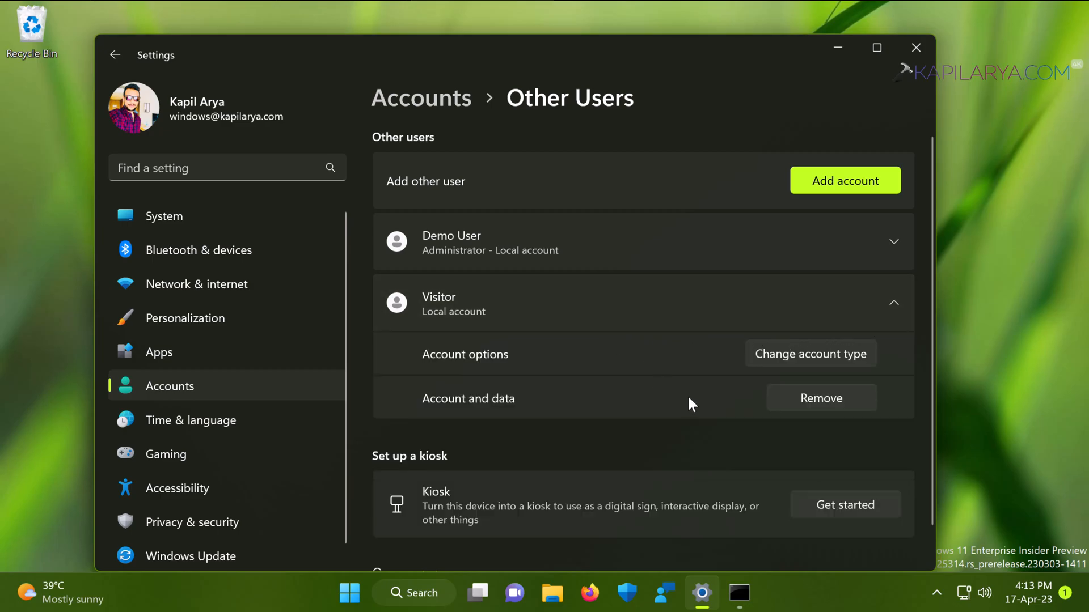
mouse_move(679, 418)
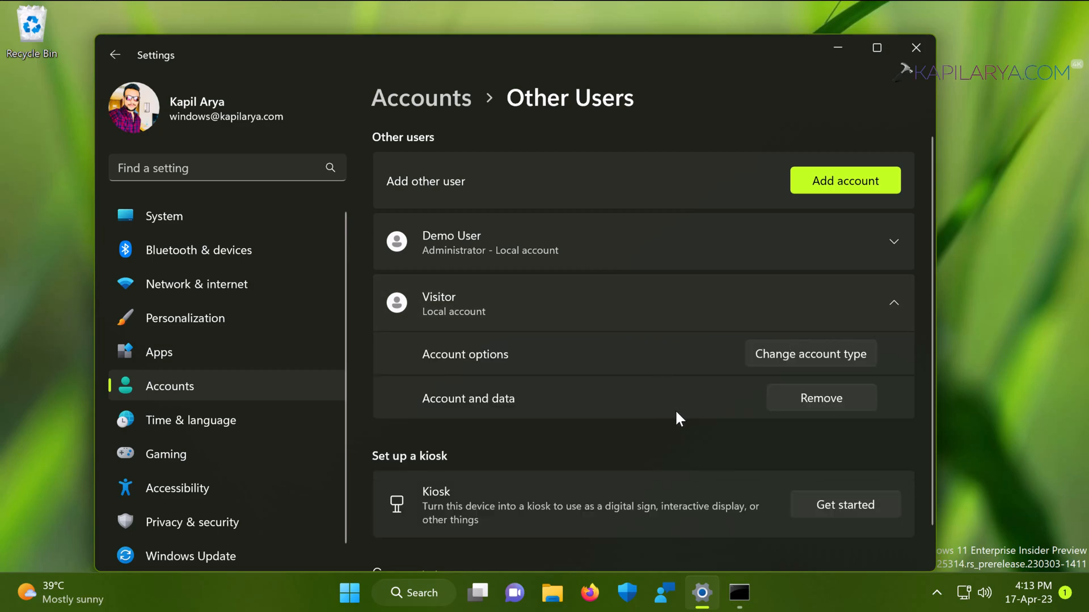
mouse_move(690, 426)
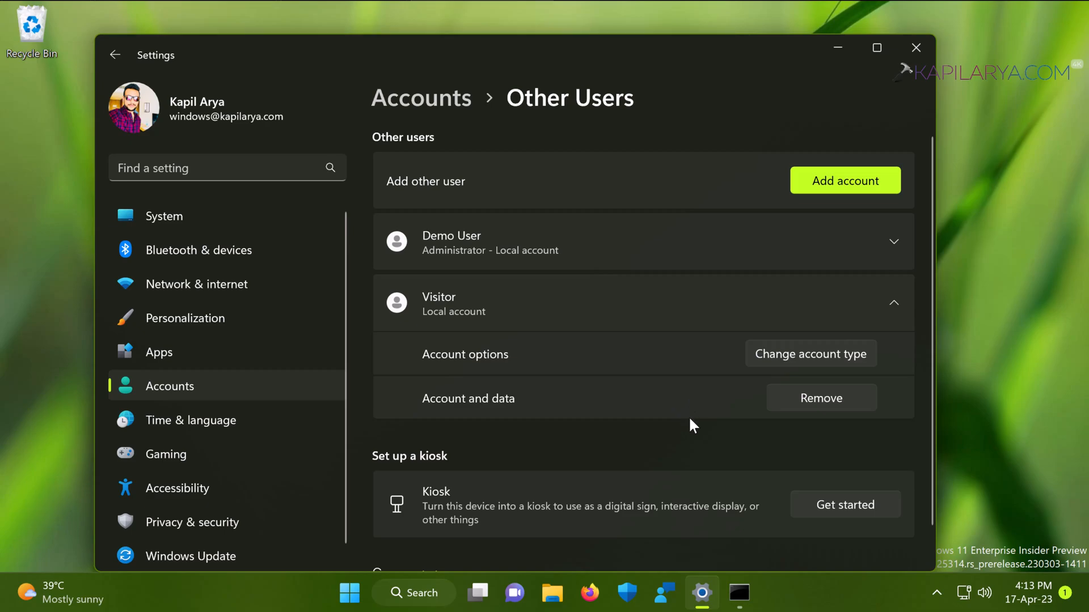
mouse_move(539, 54)
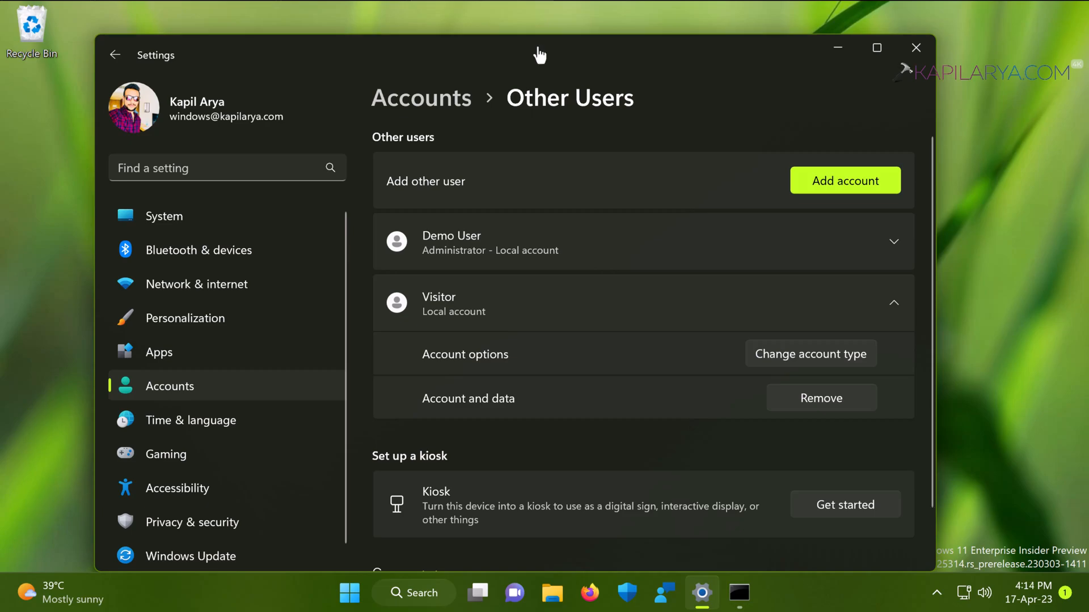
mouse_move(714, 427)
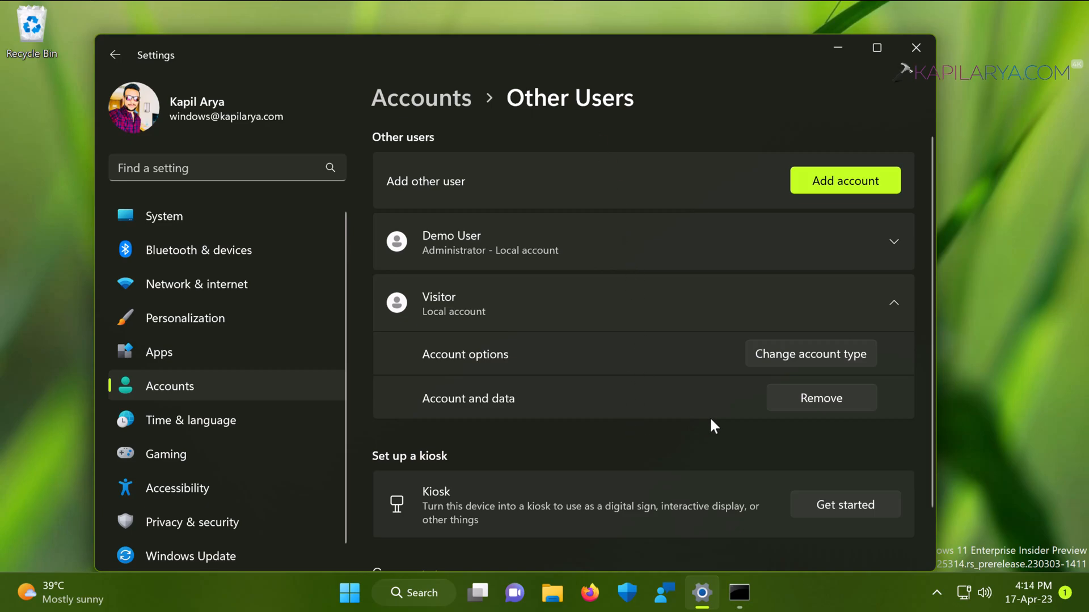
mouse_move(837, 48)
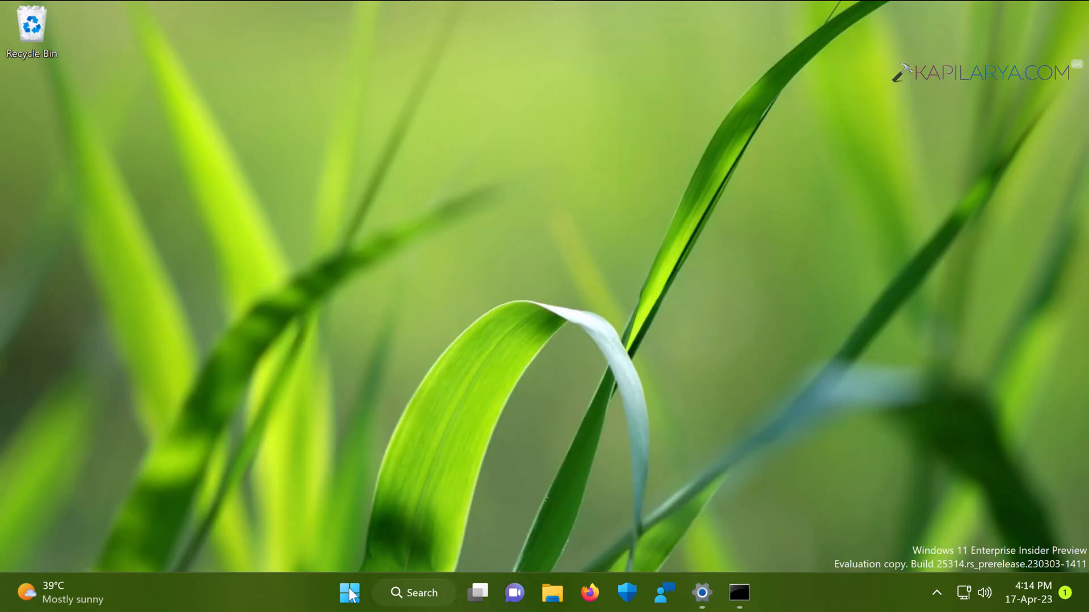
Step: Run netplwiz from the Start menu's Run dialog to open User Accounts
right_click(349, 593)
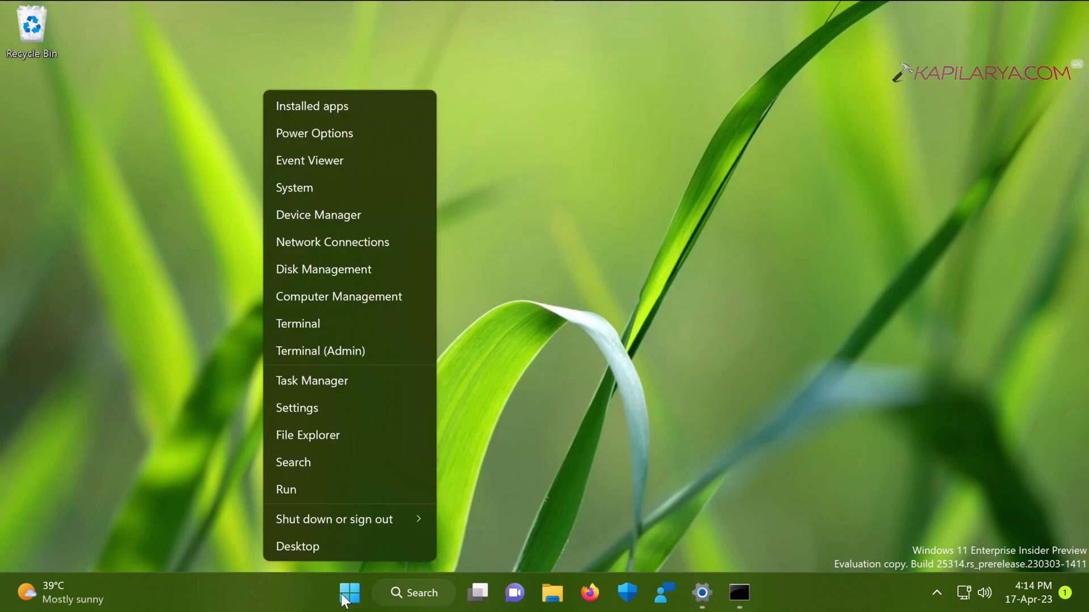
mouse_move(327, 501)
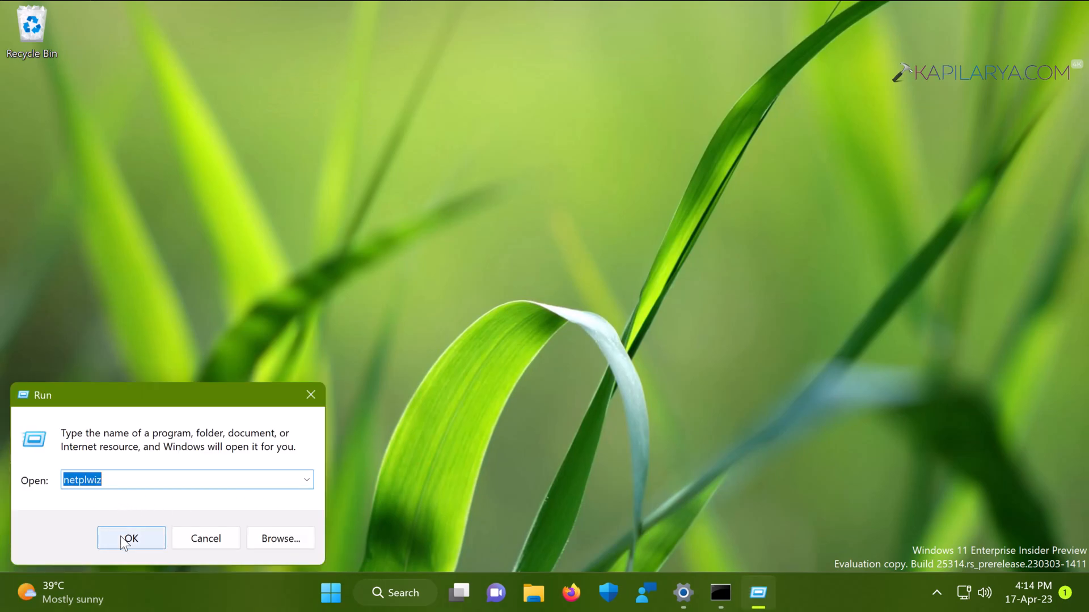
click(130, 538)
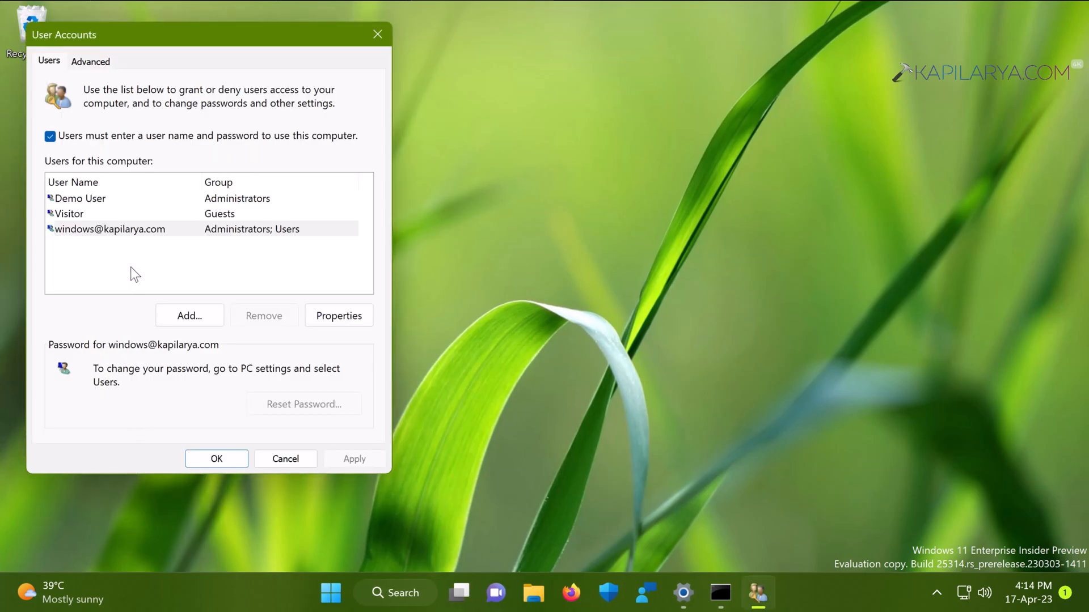
Step: Select Visitor in User Accounts and bring up its Reset Password prompt
click(68, 214)
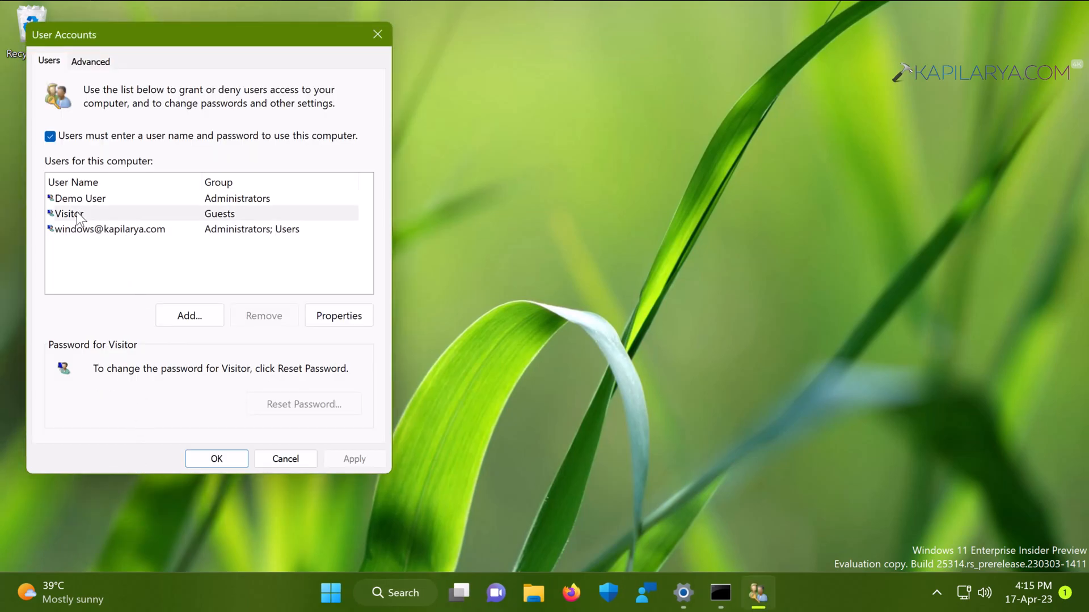
click(69, 214)
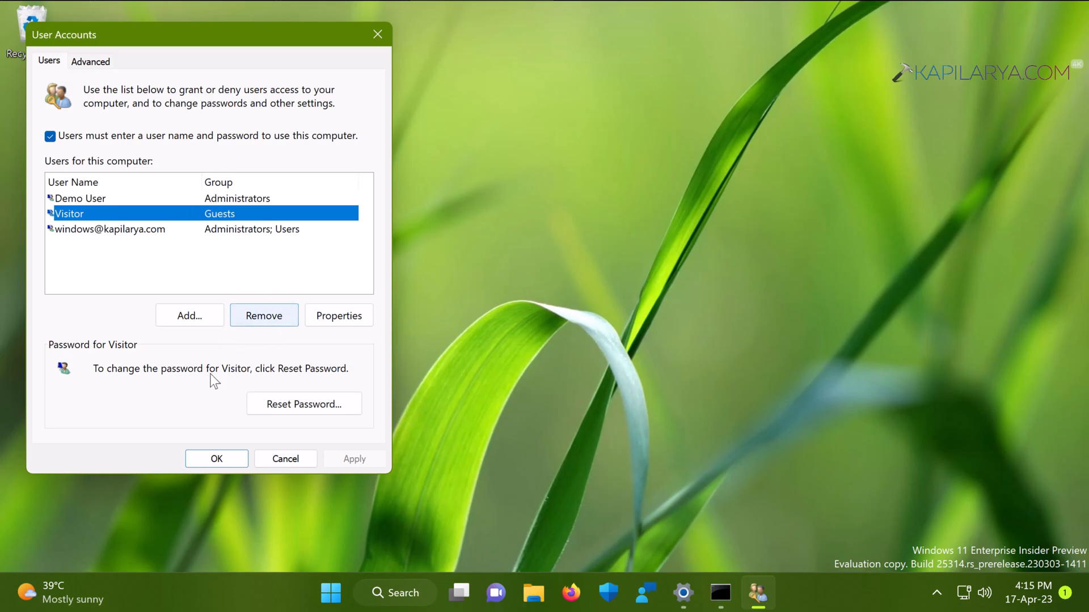
mouse_move(303, 405)
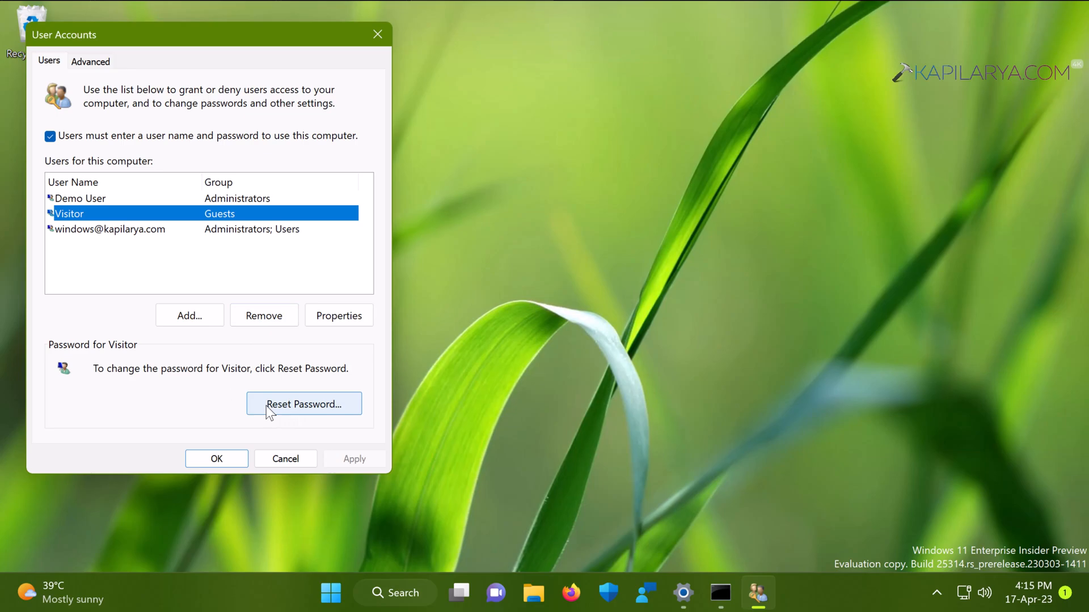
click(303, 403)
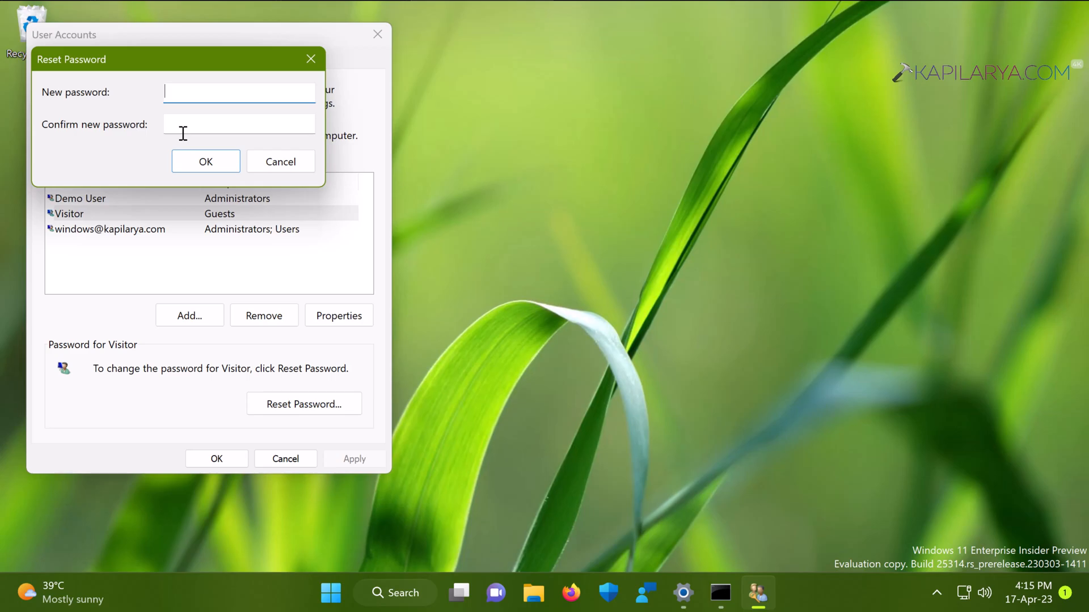
mouse_move(291, 123)
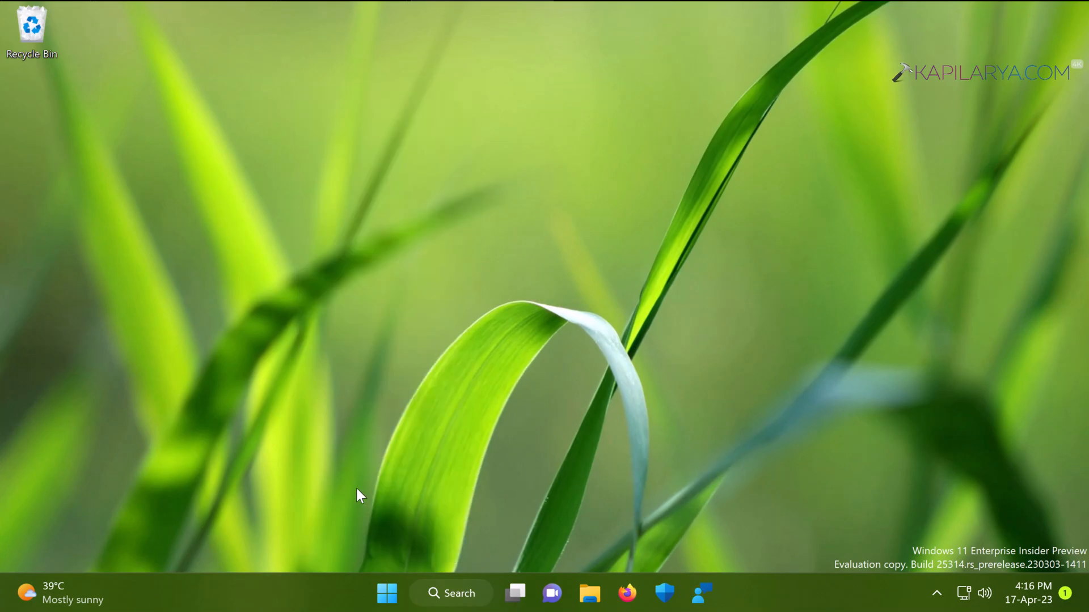
Step: Launch lusrmgr.msc, open the Users folder and show its More Actions list
key(win+r)
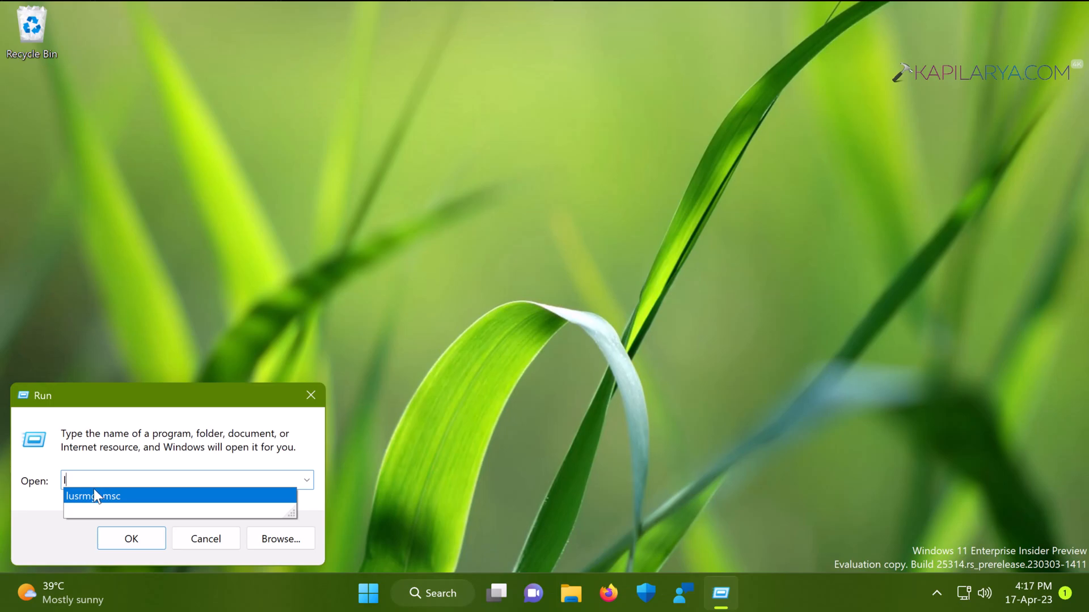
click(92, 495)
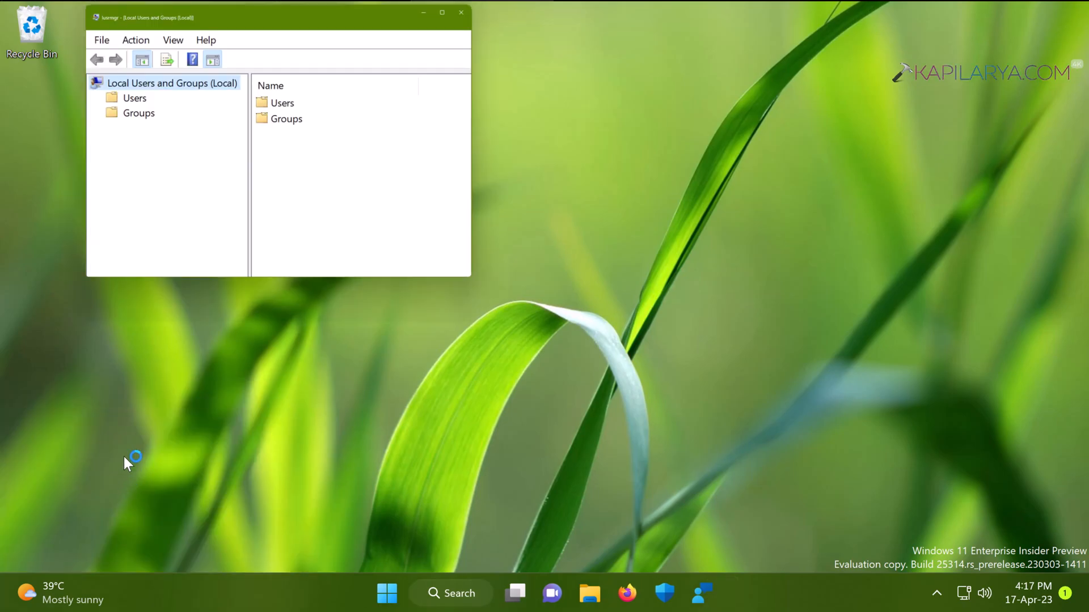
click(441, 12)
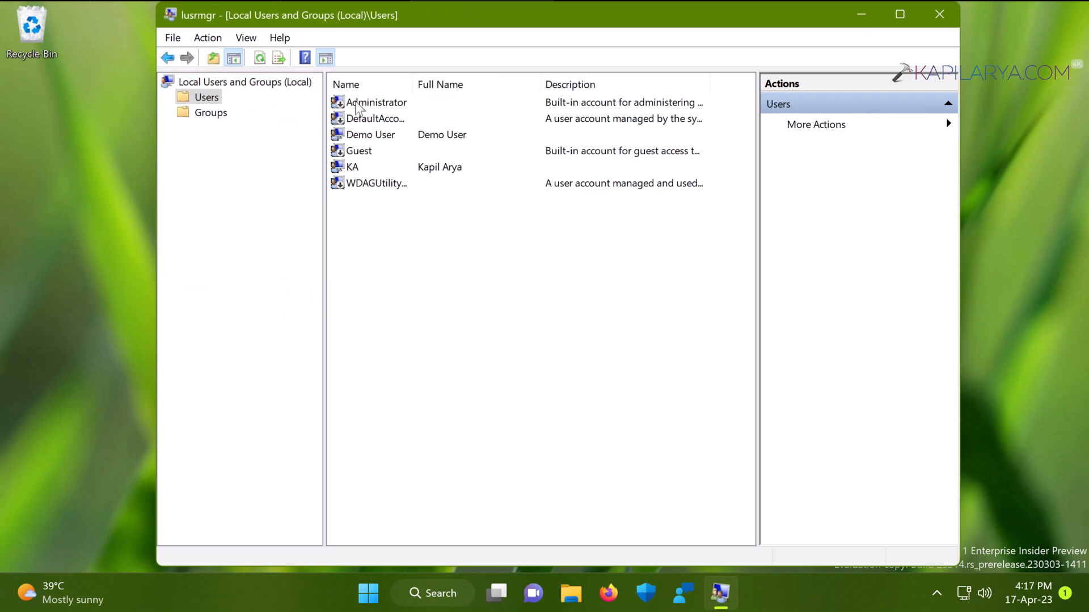
click(359, 151)
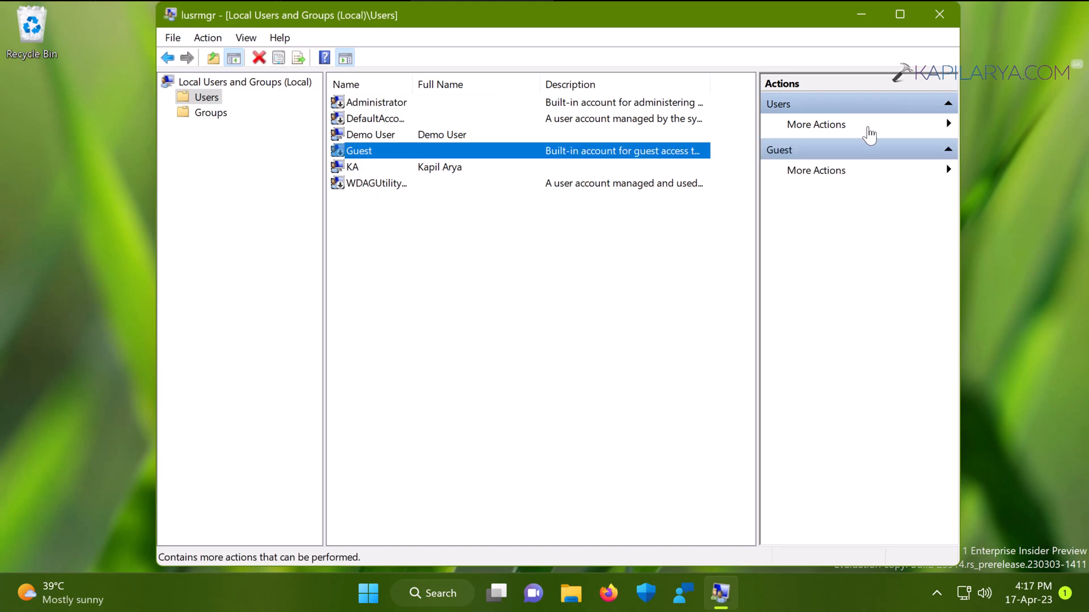
click(817, 124)
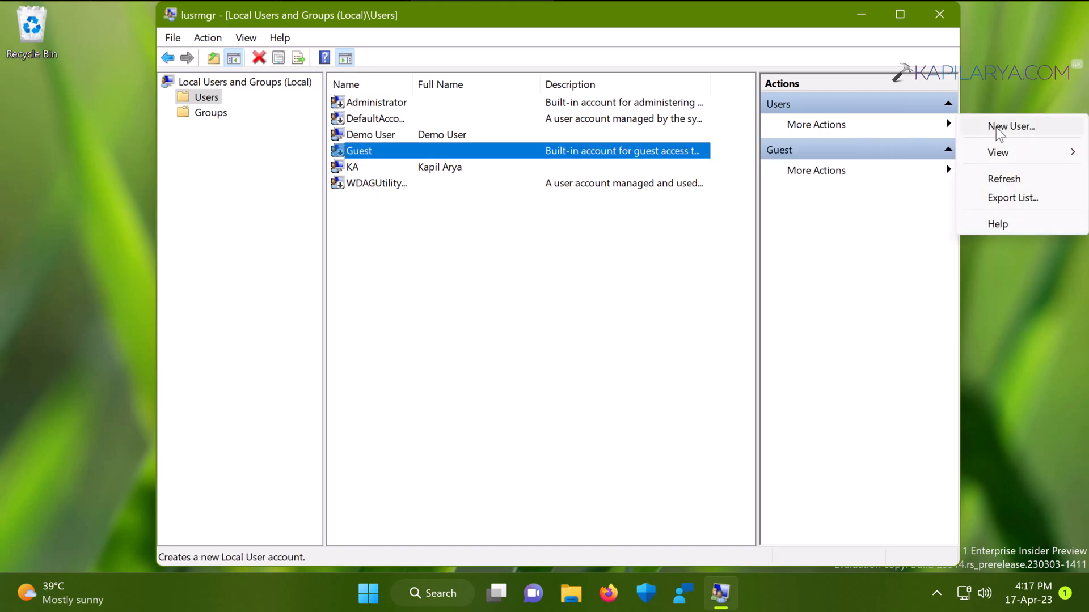
Step: Create user Visitor, description 'Guest Account', with no forced password change at logon
click(1011, 125)
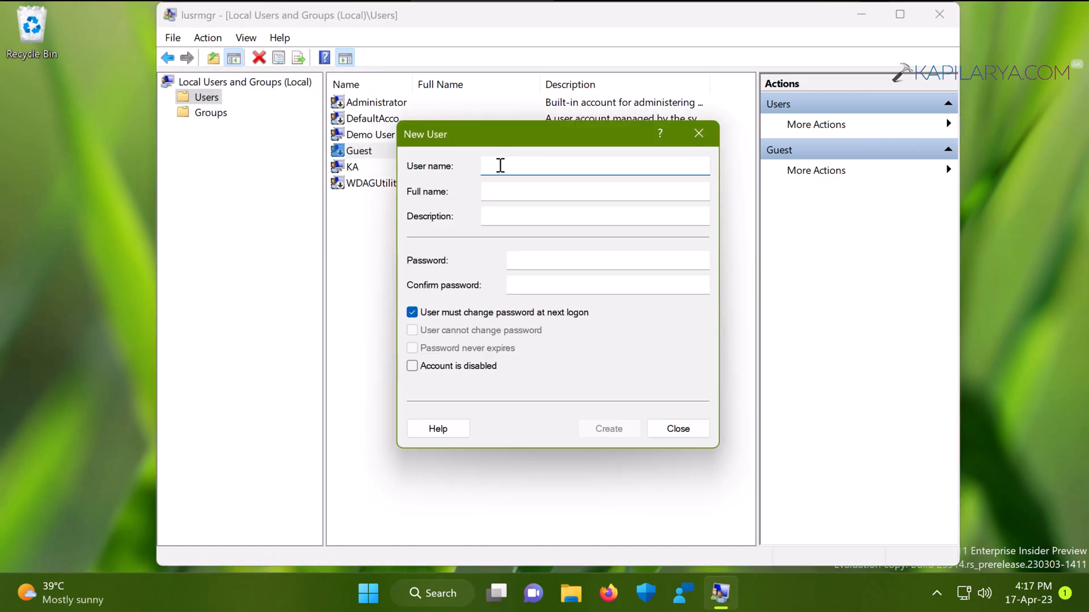
text(Visitor)
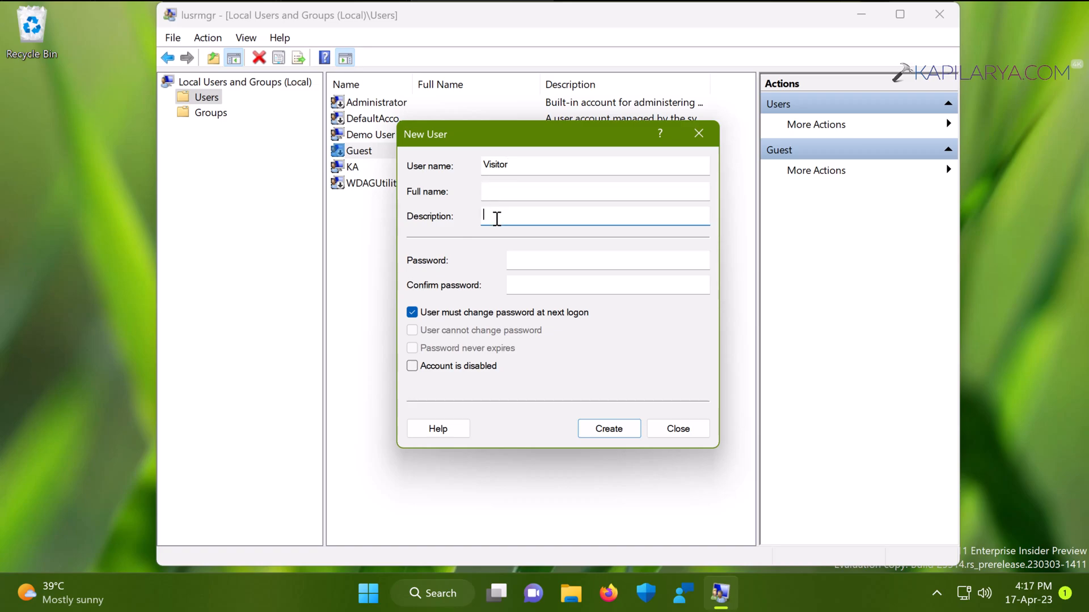
text(Guest Acco)
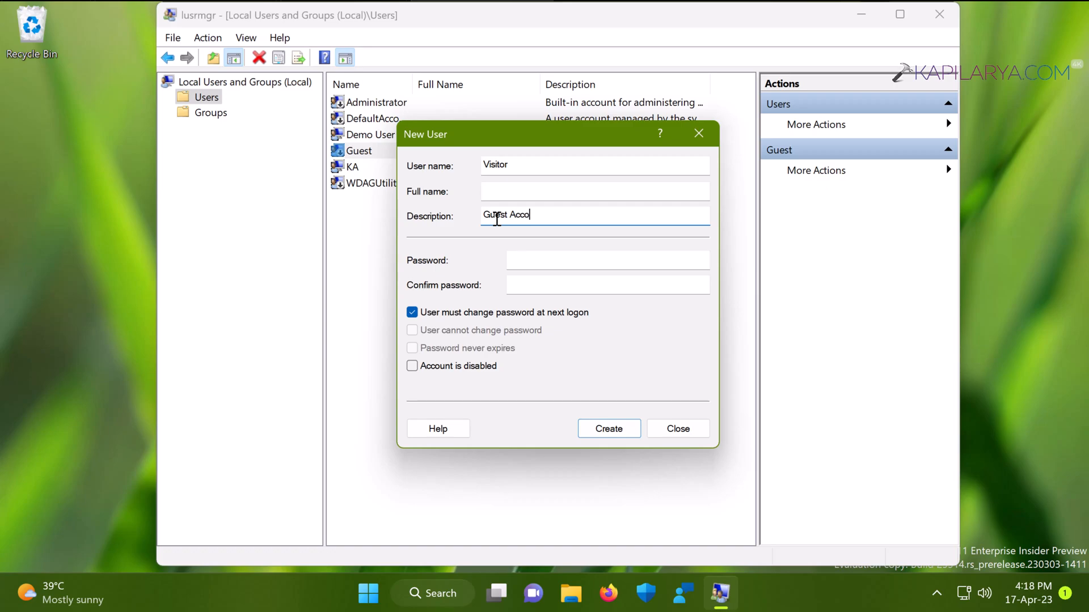
text(unt)
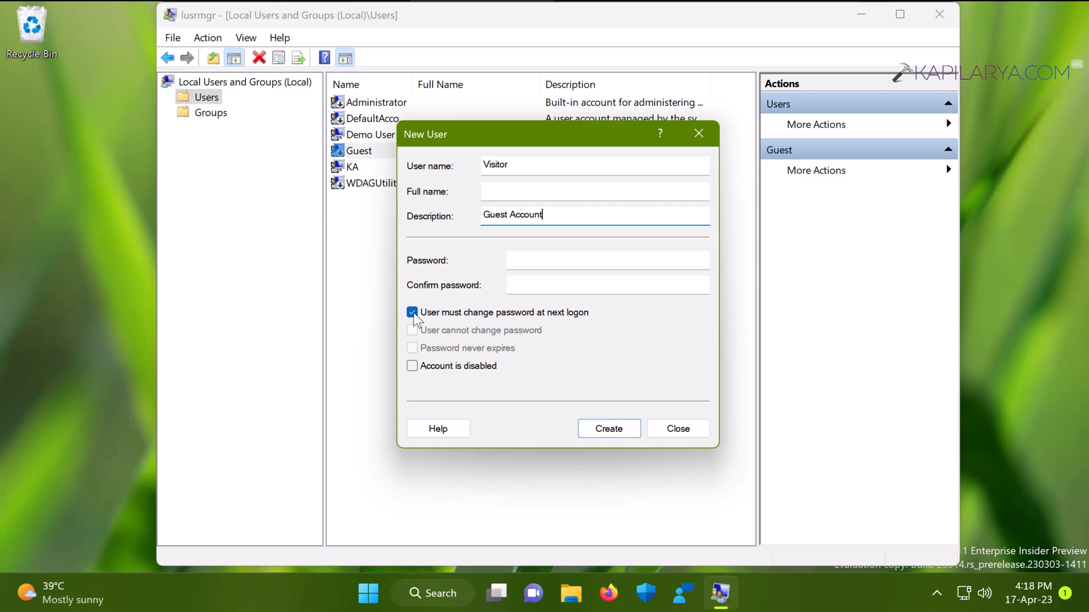
click(412, 311)
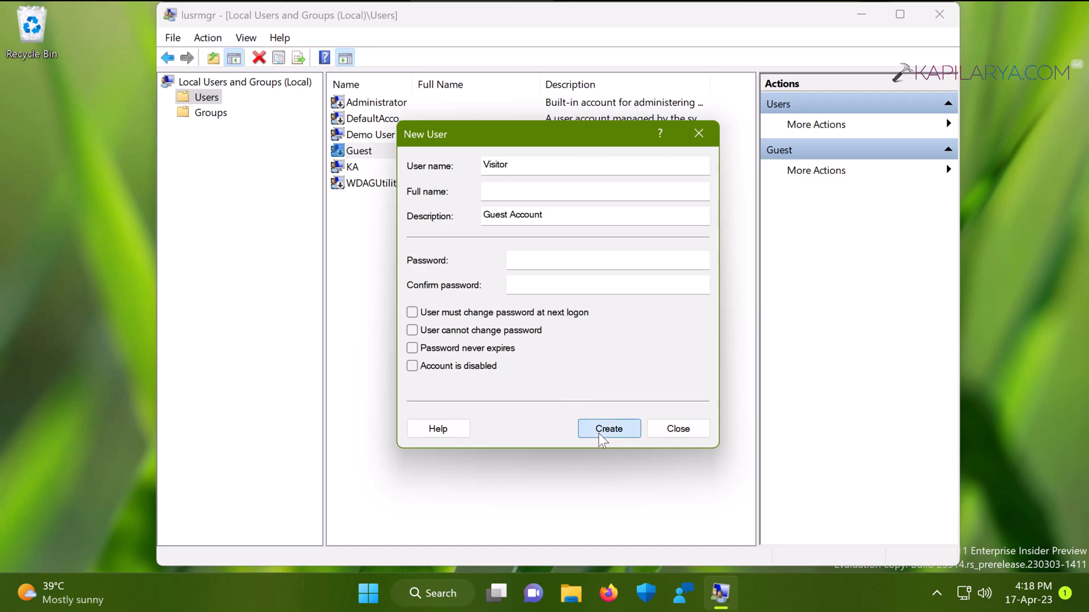
click(609, 428)
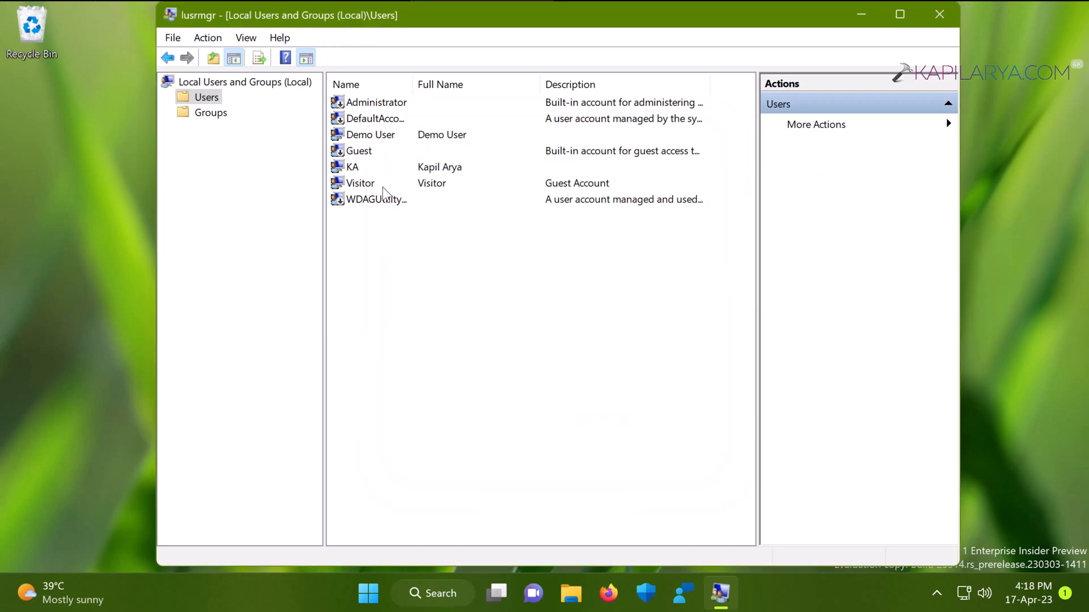
Step: Remove the Users group from Visitor's Member Of list in its Properties
click(359, 182)
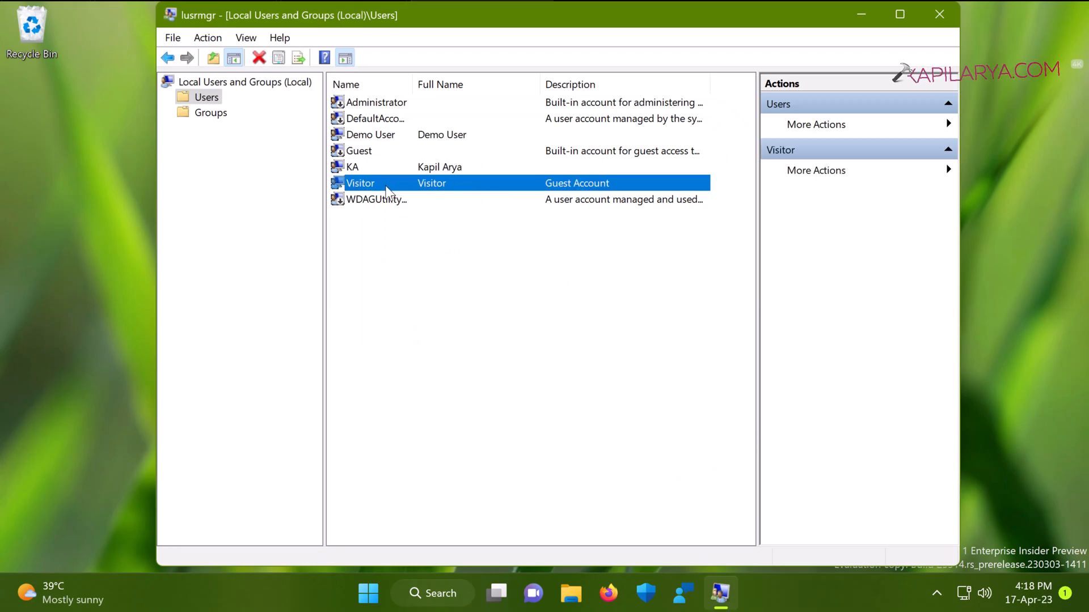
double_click(360, 183)
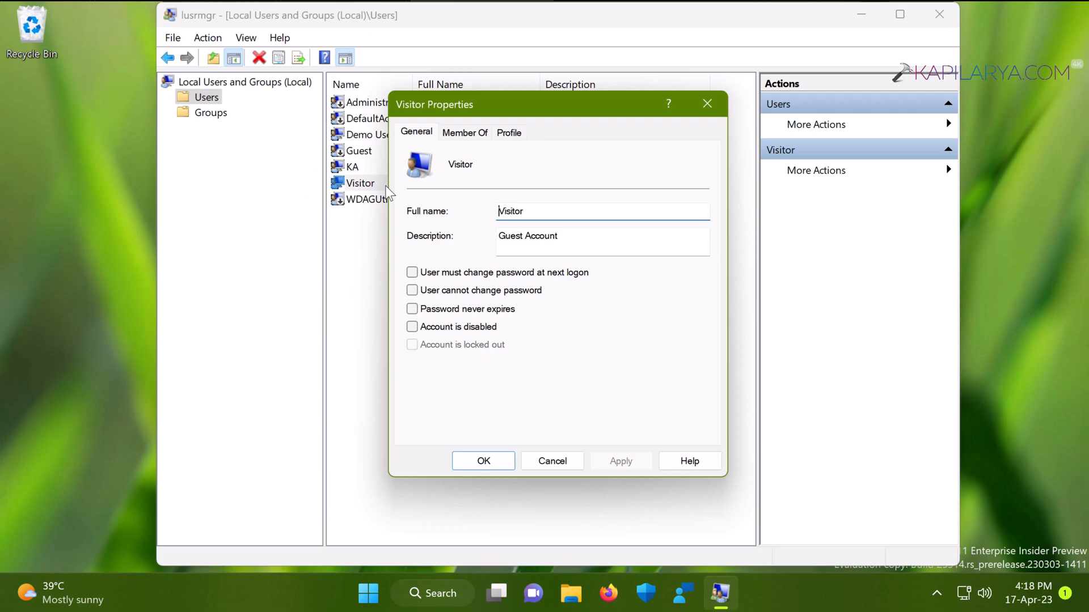
click(465, 132)
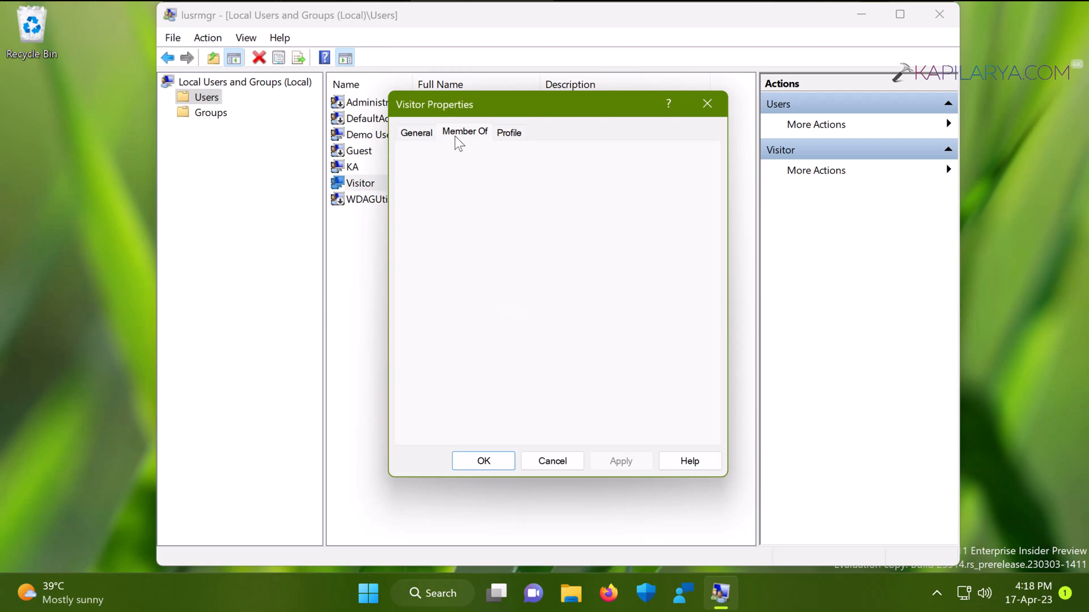
click(465, 132)
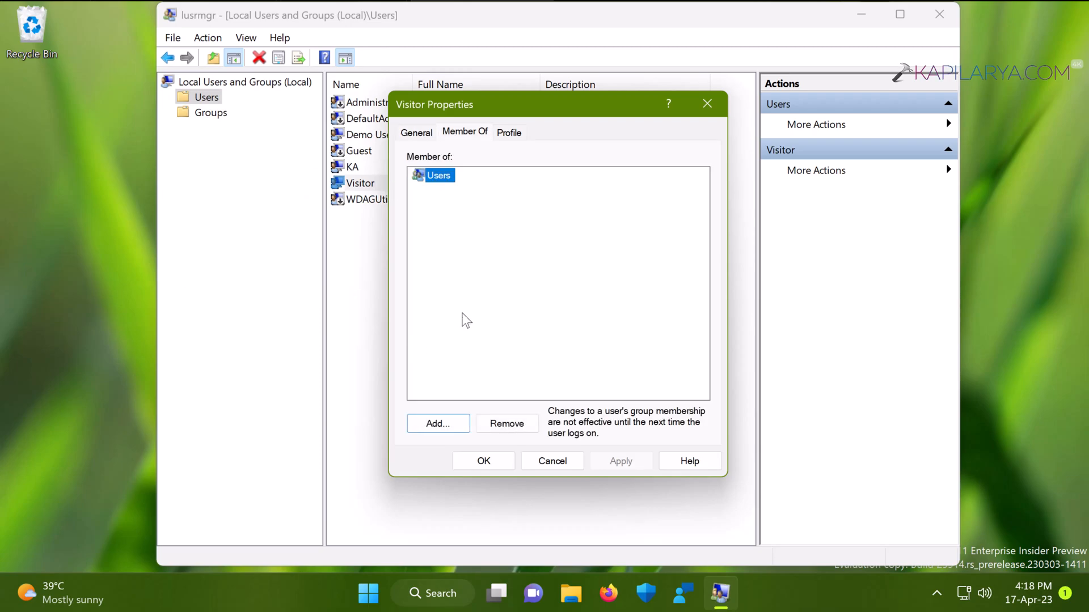
click(506, 424)
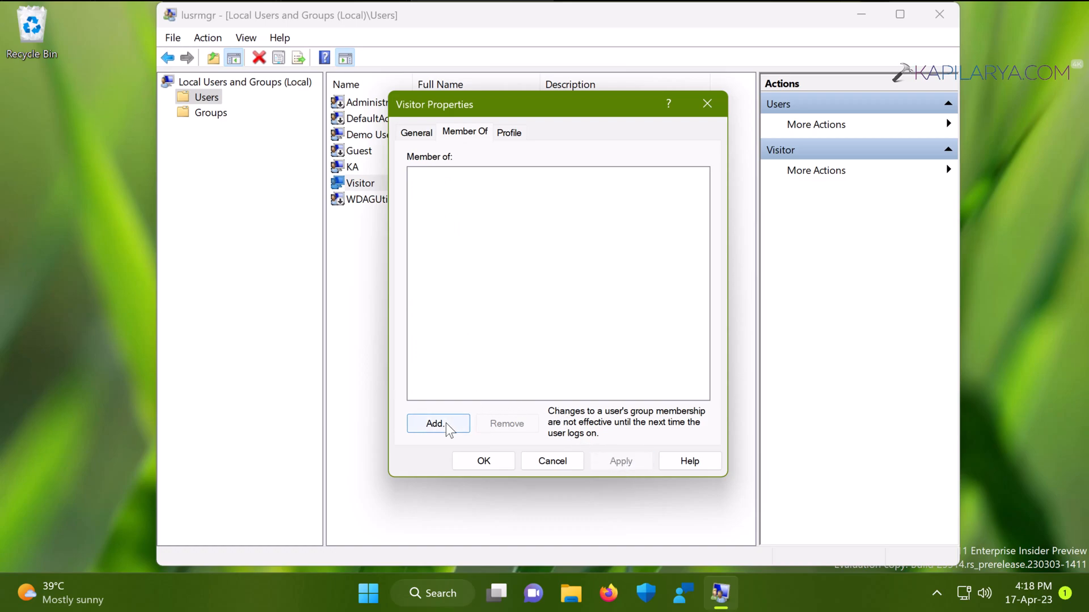
Step: Find and add the Guests group to Visitor's membership, then save the Properties
click(439, 423)
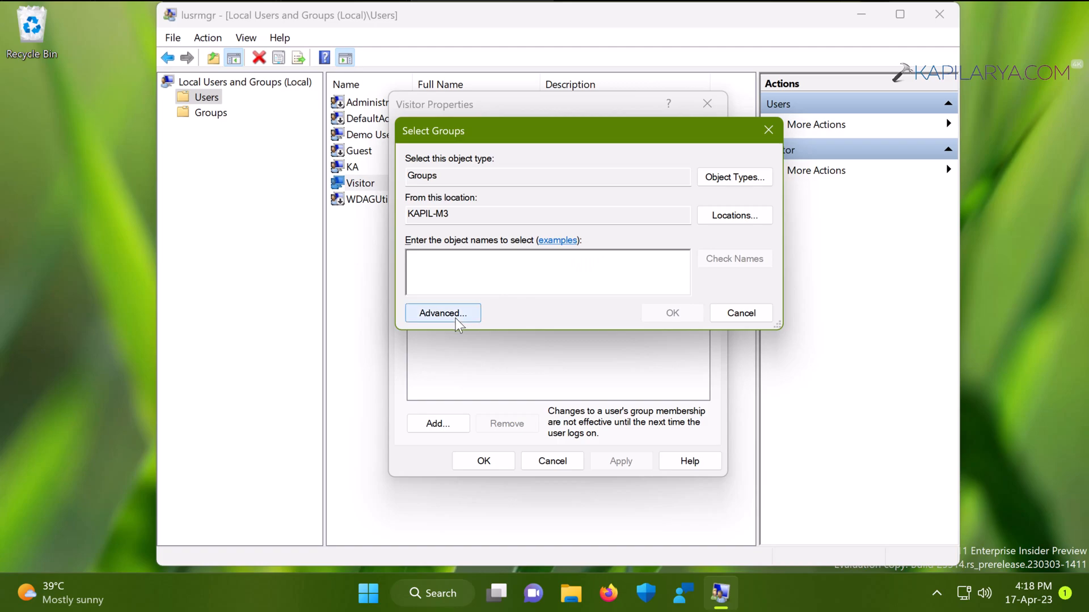
click(442, 313)
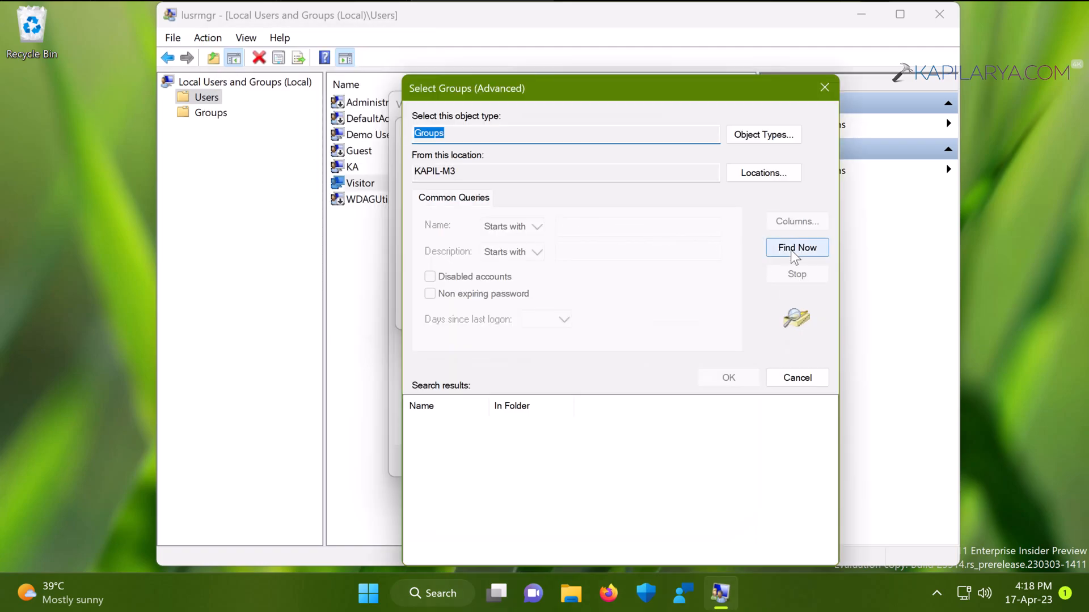
click(796, 248)
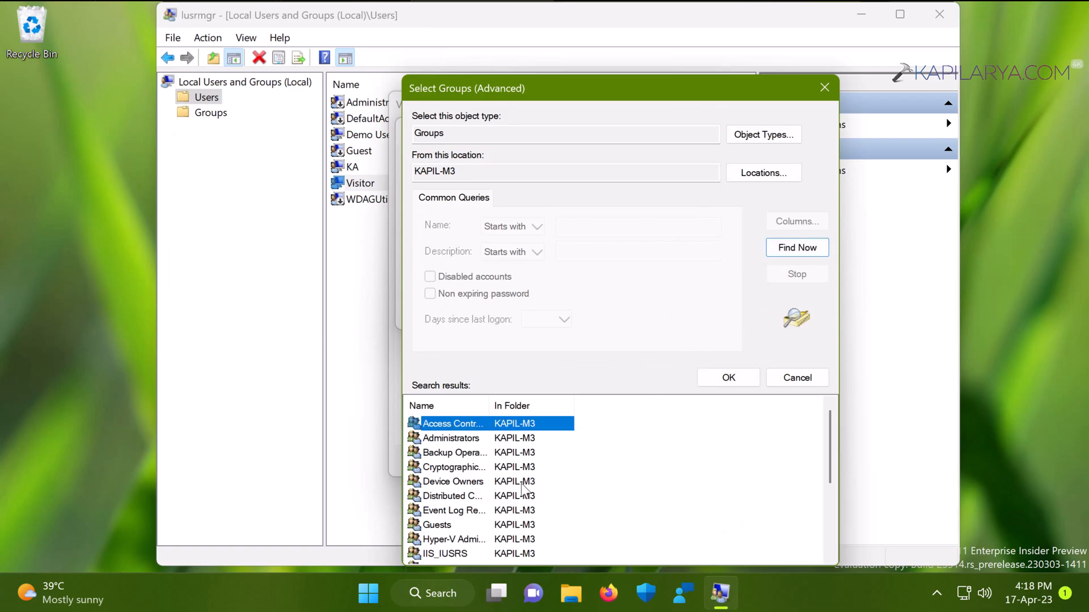
mouse_move(497, 498)
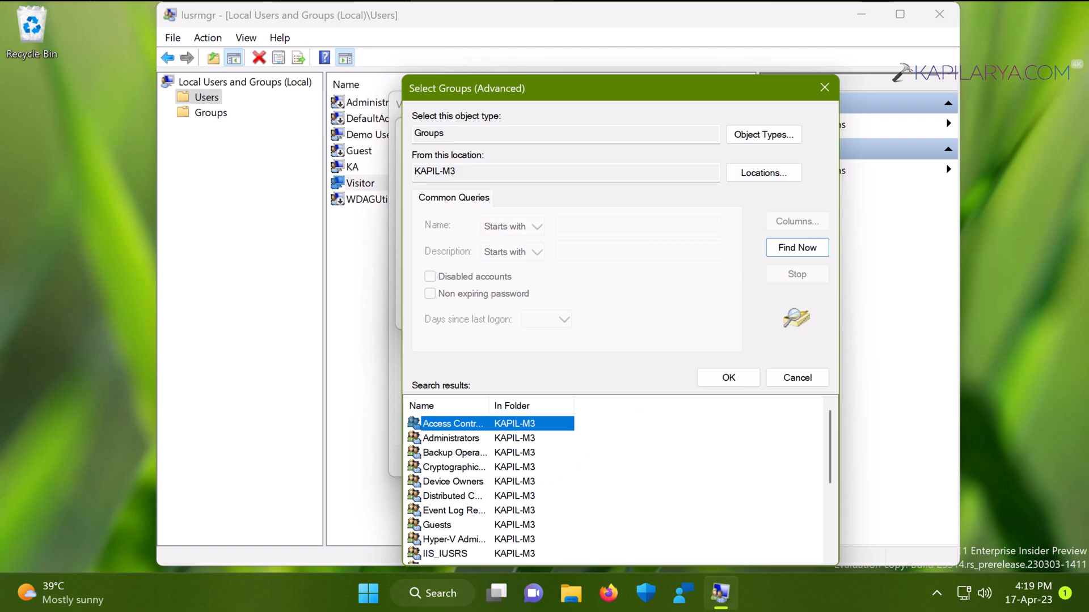
mouse_move(525, 491)
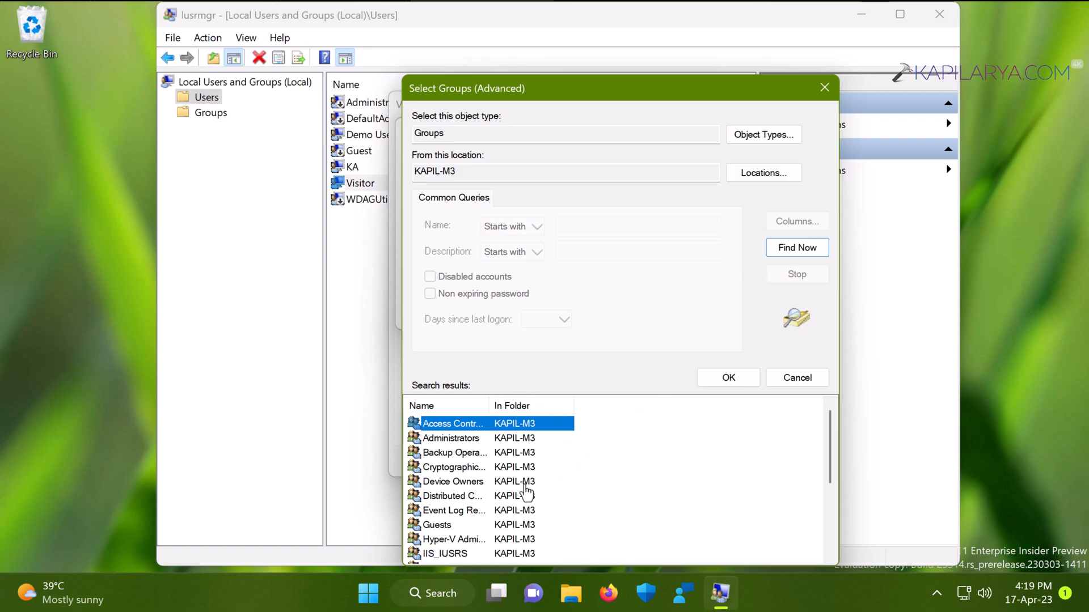
scroll(down, 3)
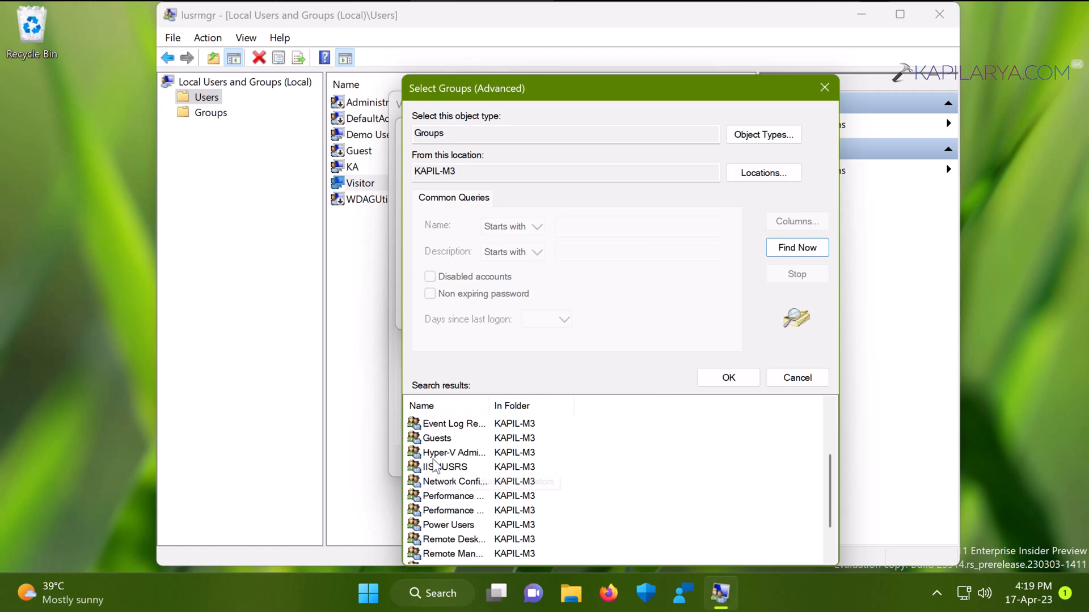
click(436, 439)
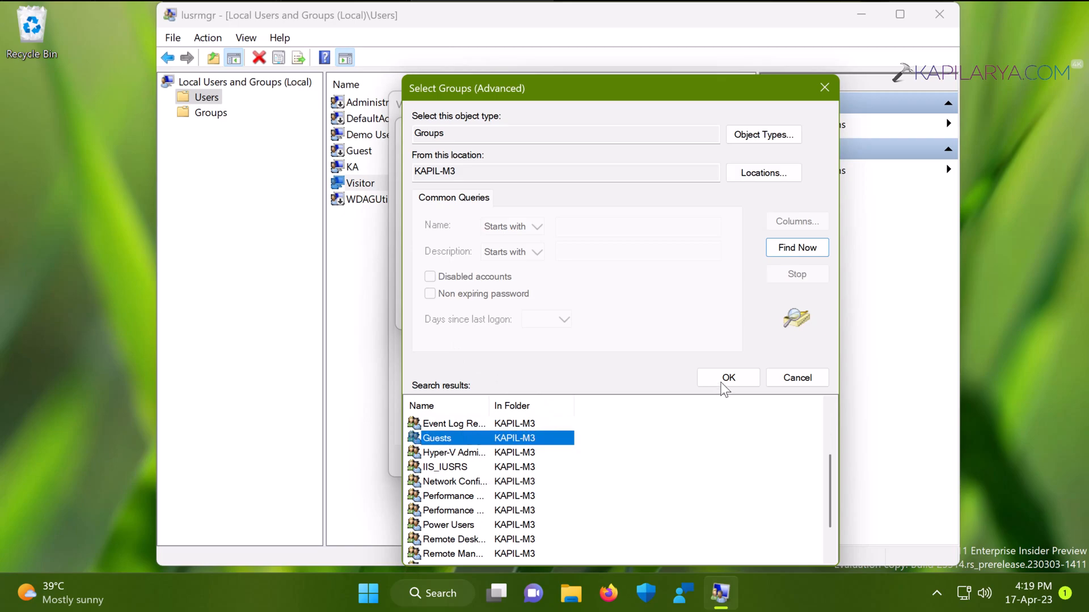
click(727, 377)
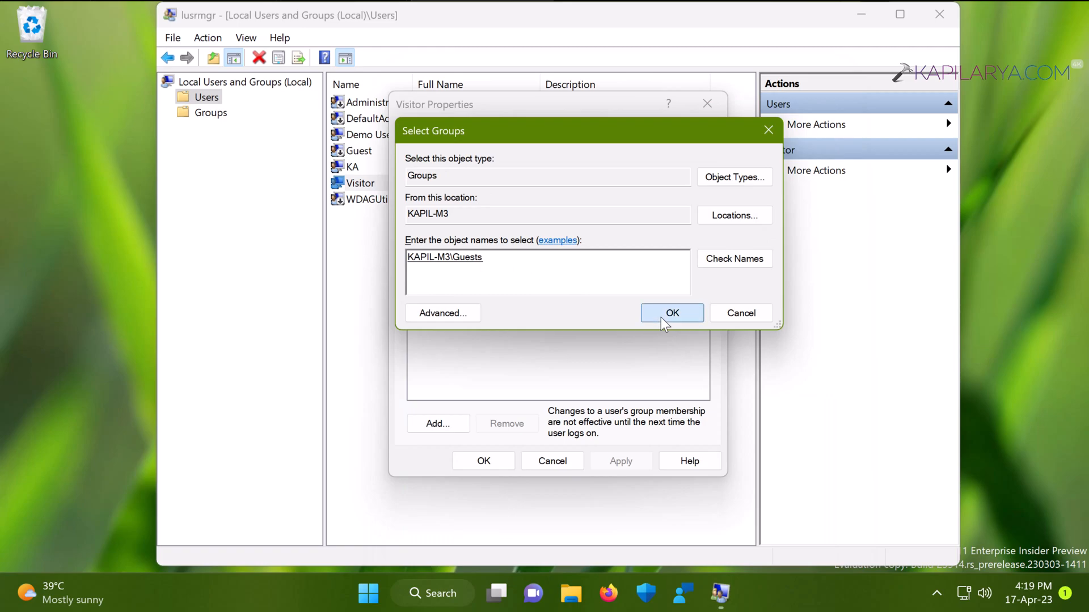
click(670, 312)
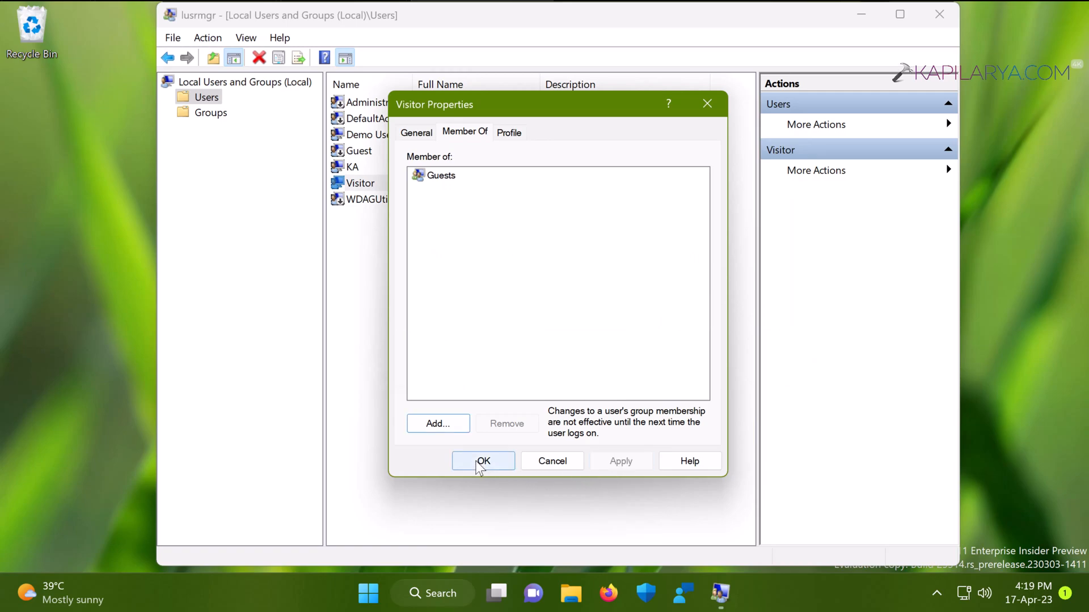
mouse_move(446, 316)
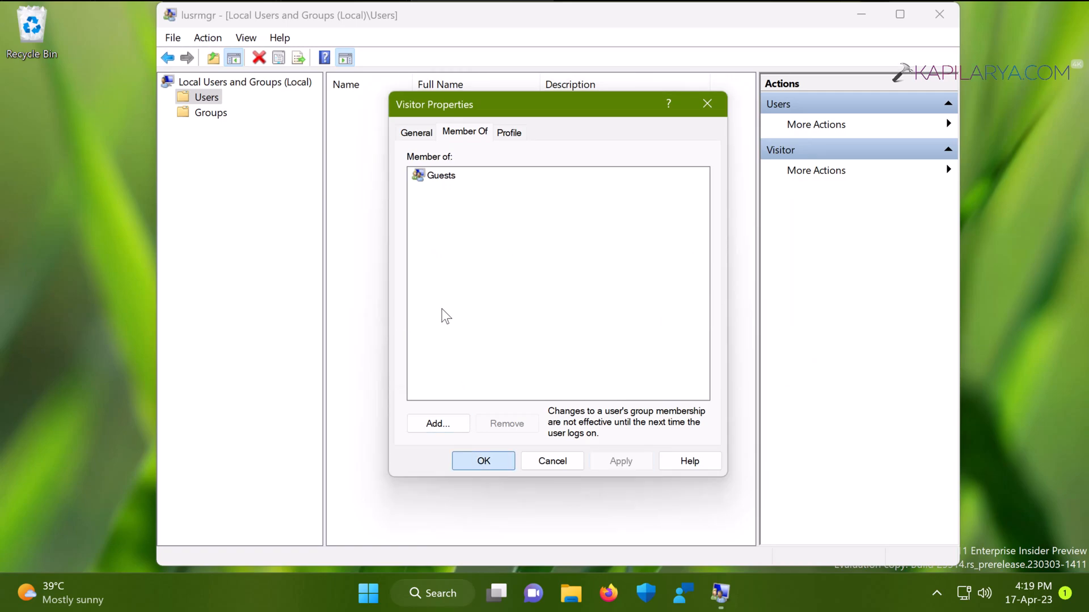
click(483, 460)
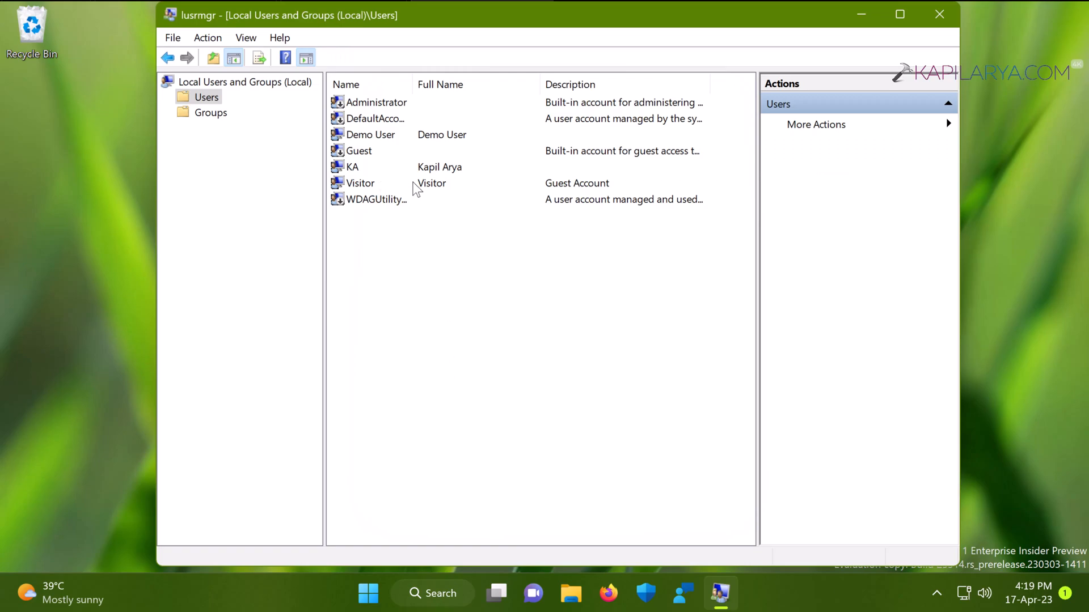
Step: Go to Settings Accounts > Other Users and expand the Visitor local account's options
click(359, 182)
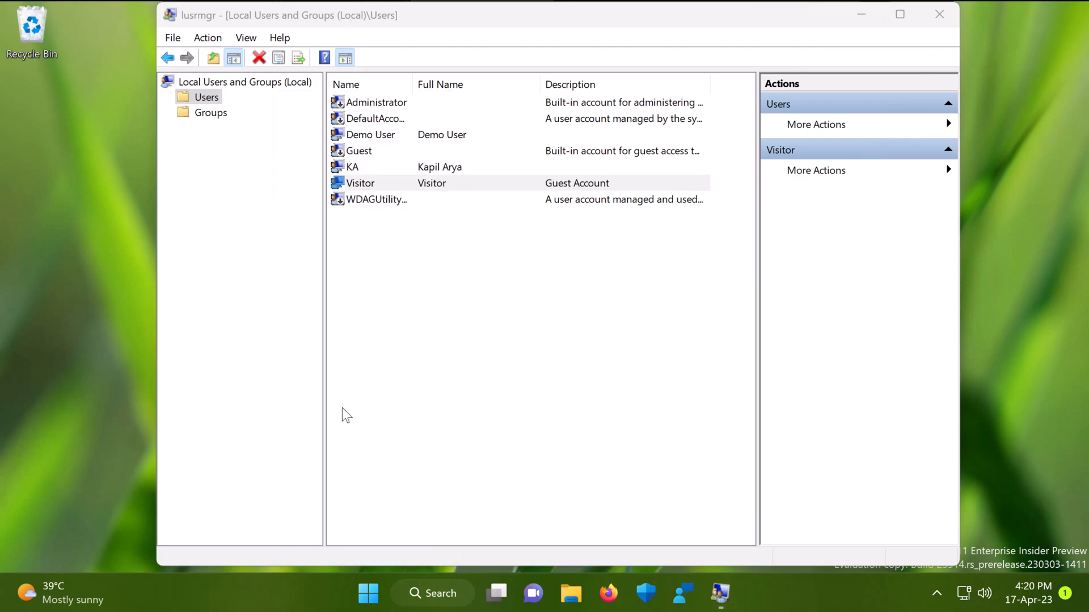
mouse_move(448, 337)
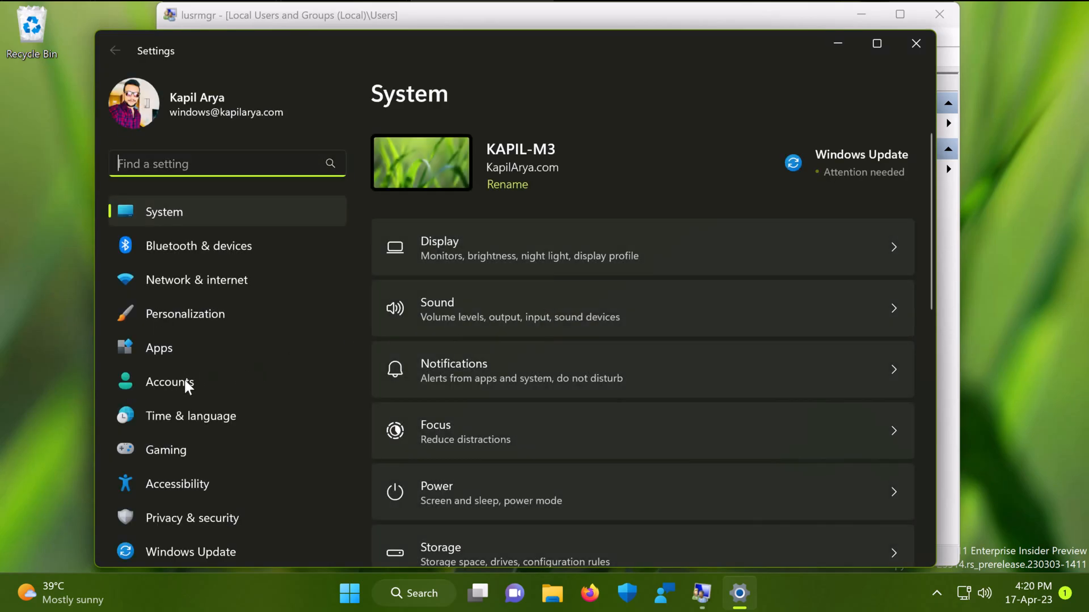
click(170, 381)
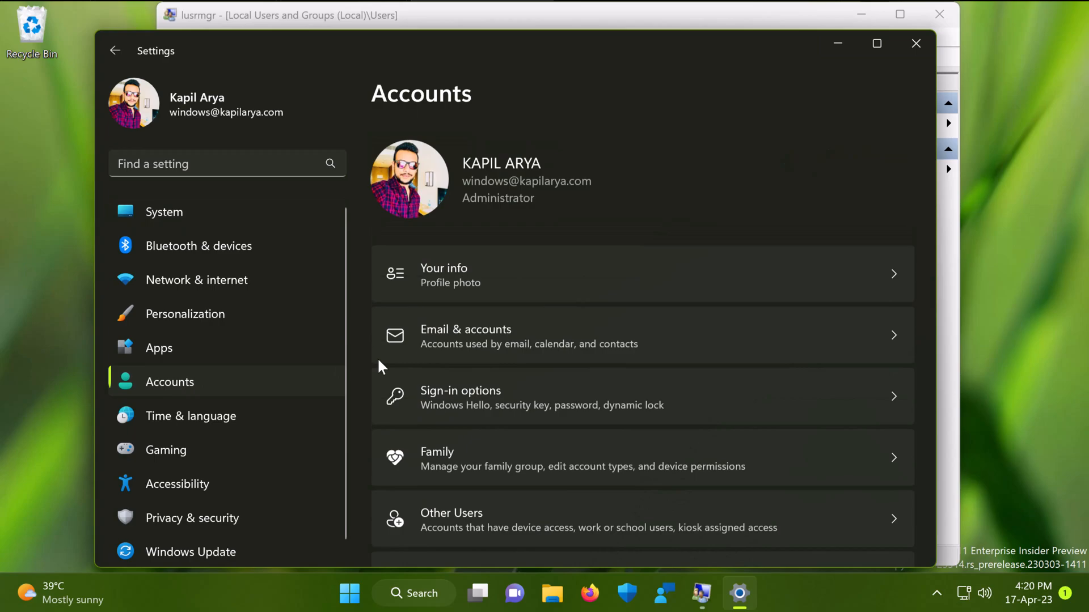
scroll(down, 3)
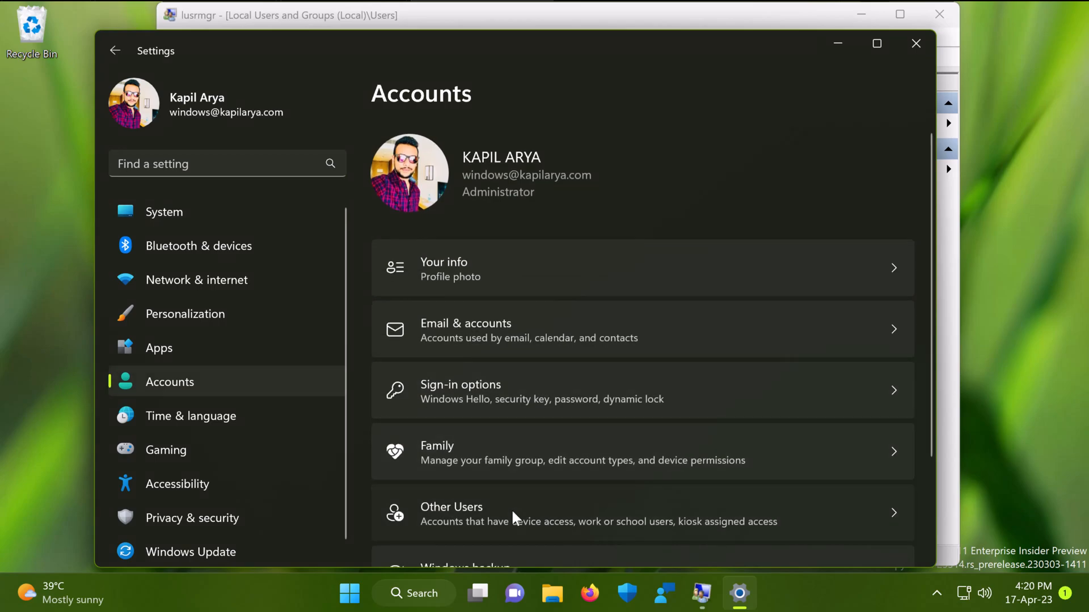
click(451, 514)
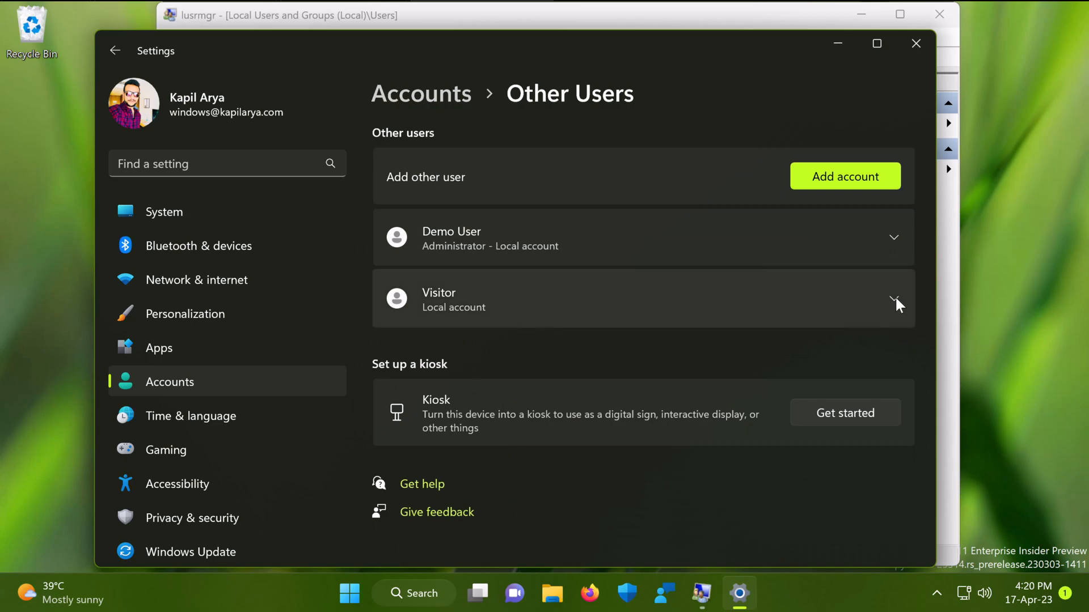
click(894, 298)
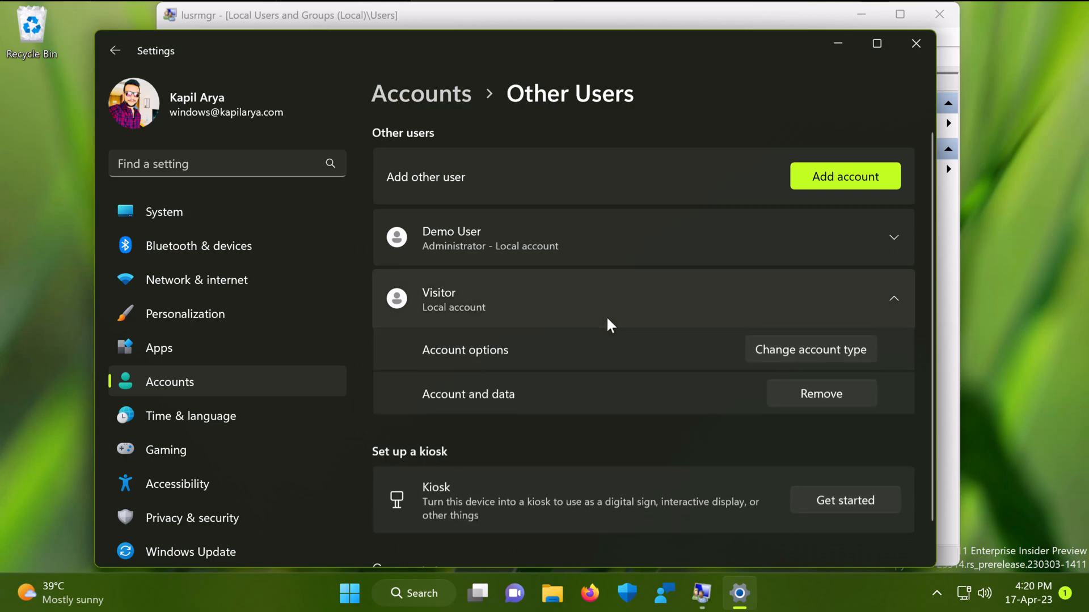
mouse_move(723, 439)
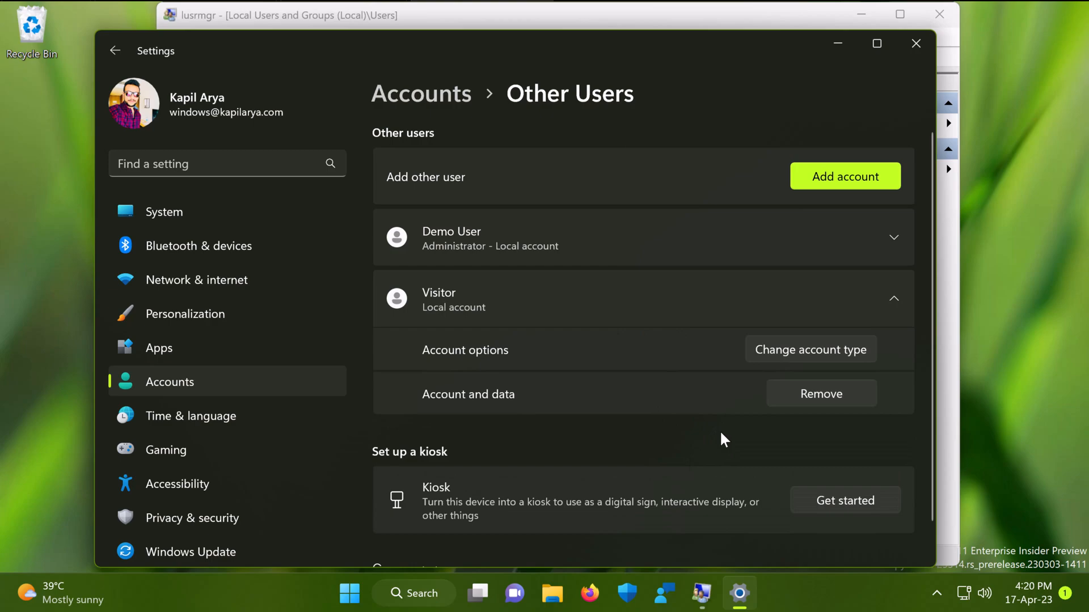